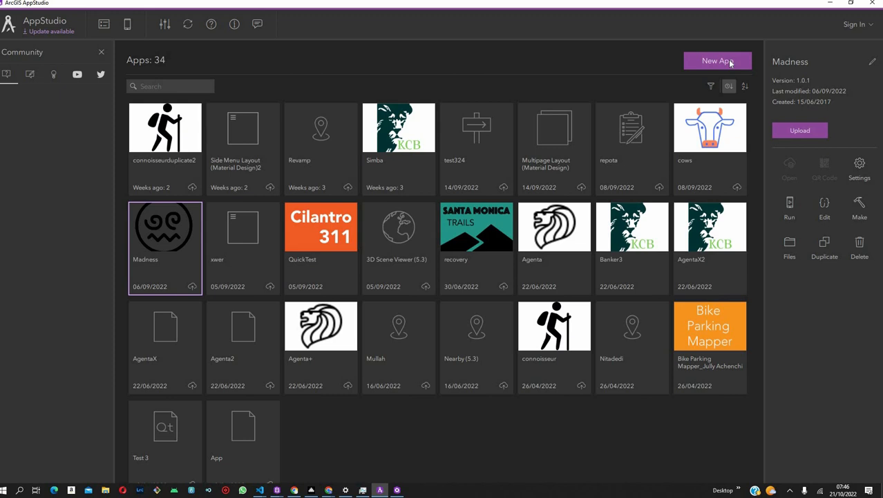
{"action": "mouse_move", "coordinate": [716, 62]}
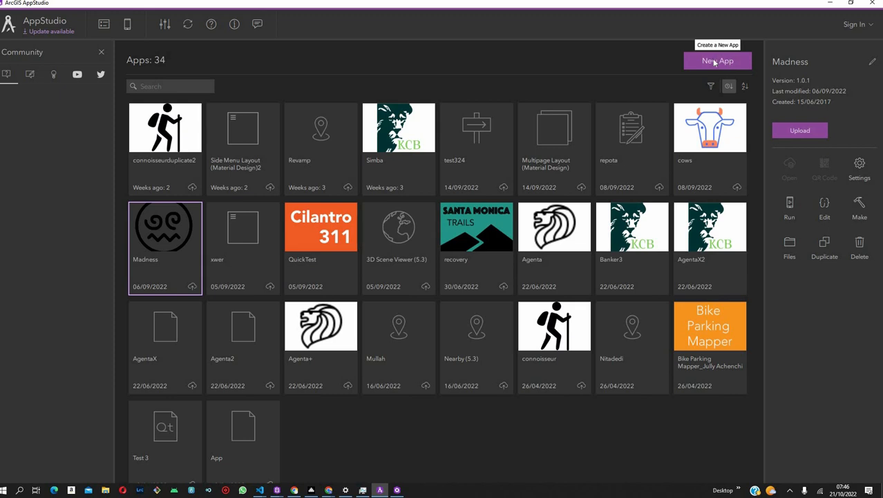
- Open the New App dialog from the top of the apps gallery
{"action": "left_click", "coordinate": [717, 61]}
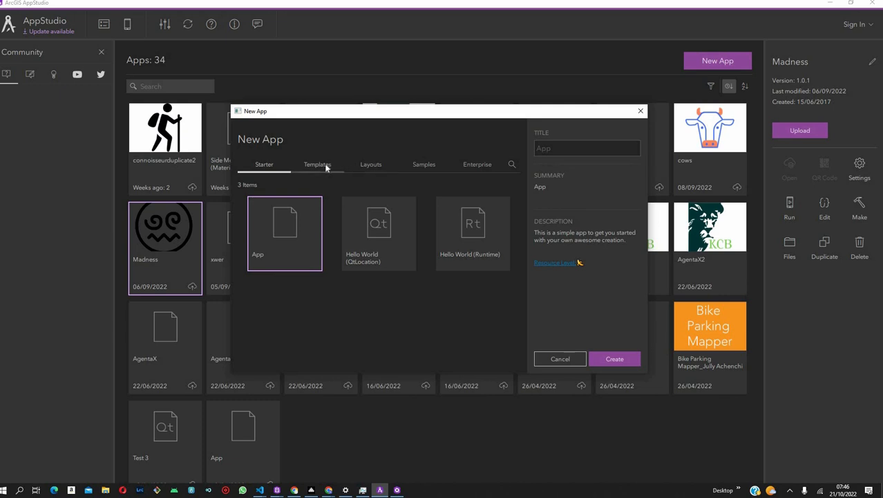
- Create an app titled 'mapper' from the Map Viewer (5.3) template
{"action": "left_click", "coordinate": [317, 164]}
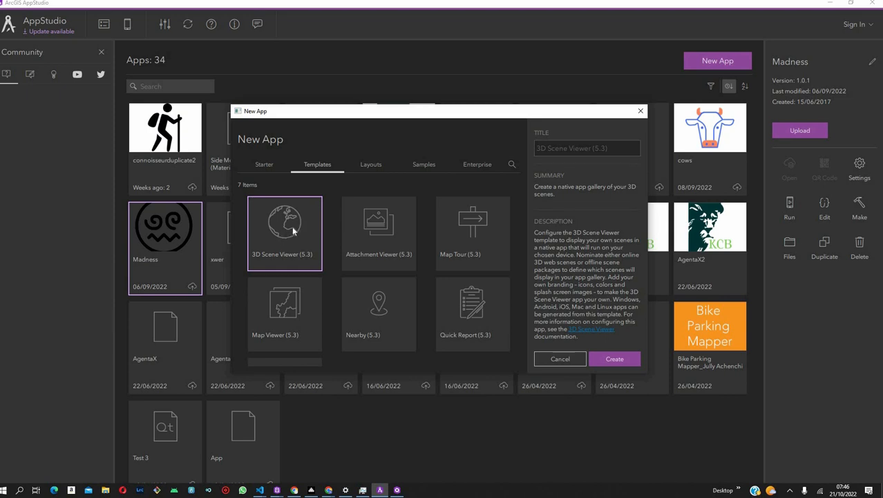
{"action": "mouse_move", "coordinate": [333, 254]}
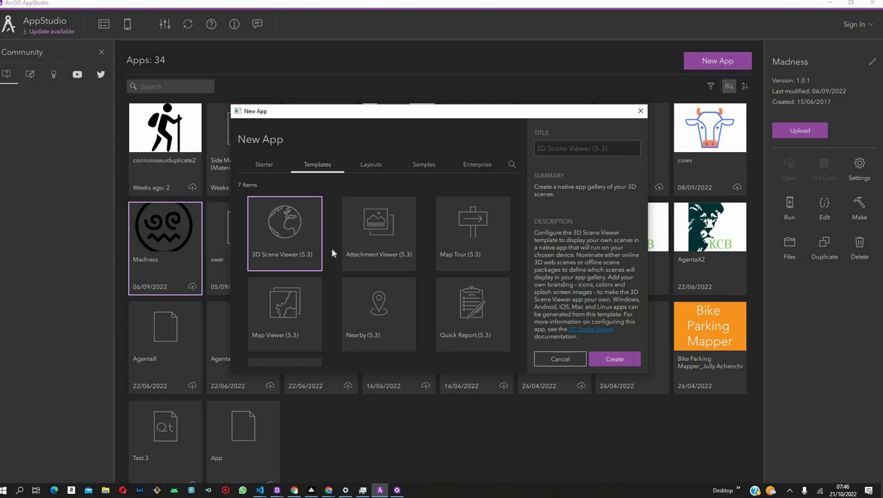
{"action": "scroll", "scroll_direction": "down", "scroll_amount": 3}
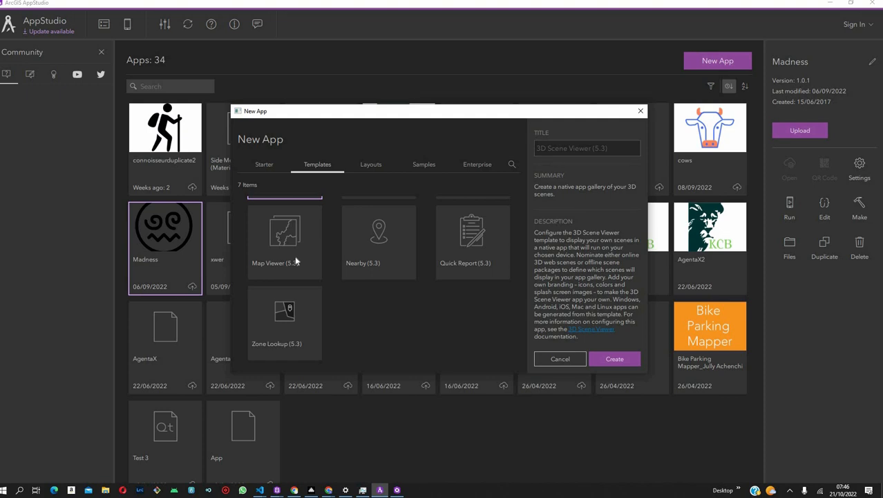
{"action": "left_click", "coordinate": [284, 242]}
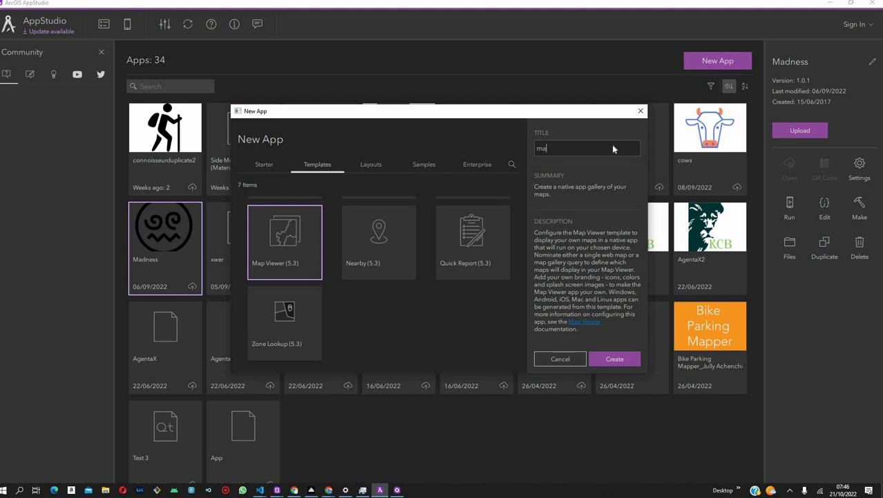
{"action": "type", "text": "pper"}
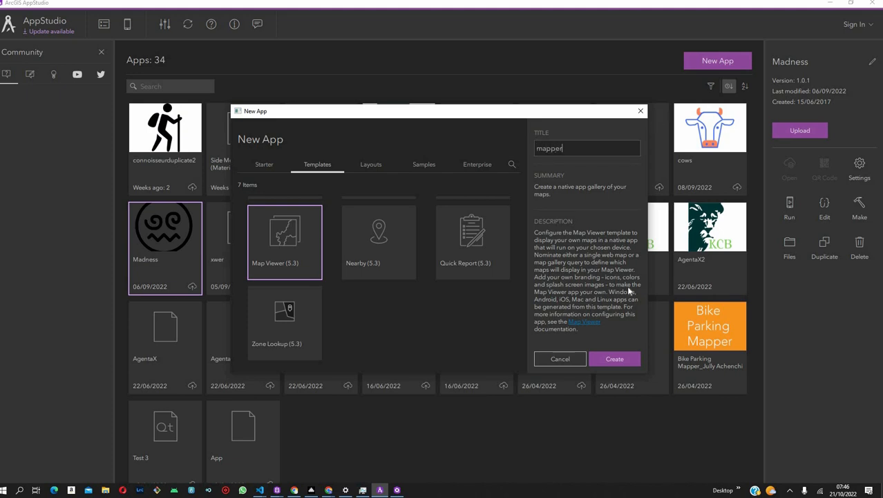
{"action": "left_click", "coordinate": [614, 358]}
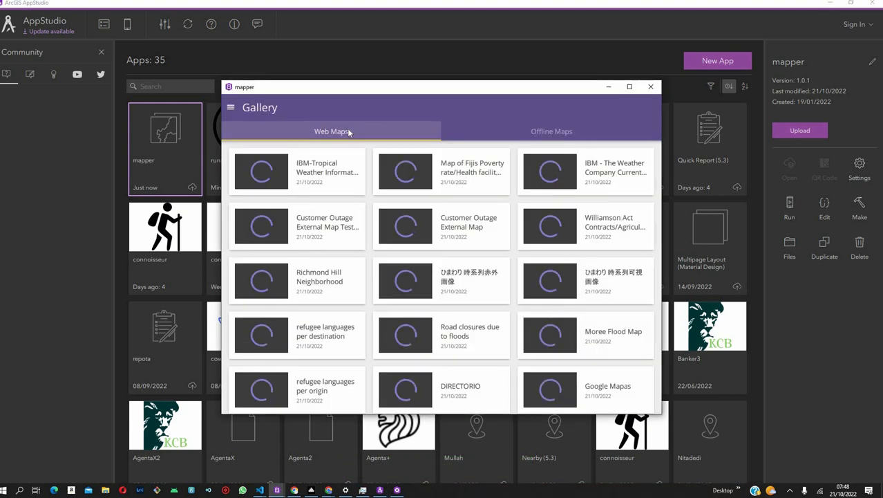
{"action": "mouse_move", "coordinate": [573, 134]}
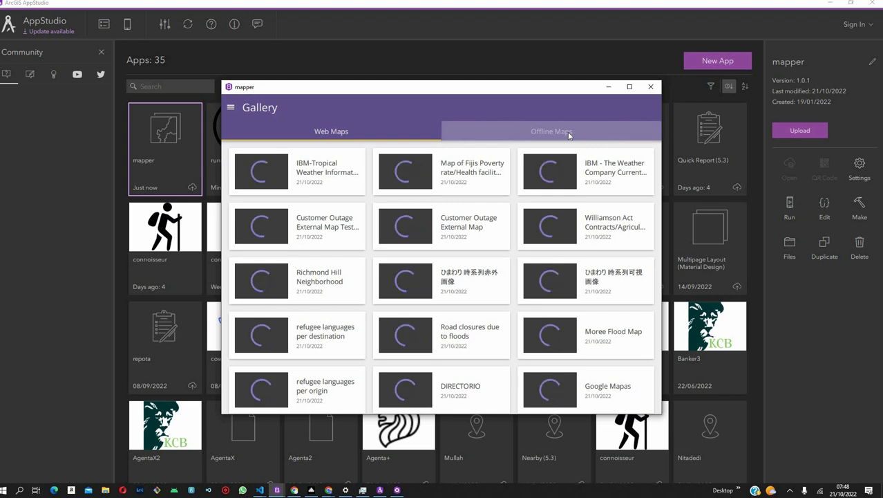
- Start downloading the ShareAsMmpk offline map, then open the app's side menu
{"action": "left_click", "coordinate": [551, 131]}
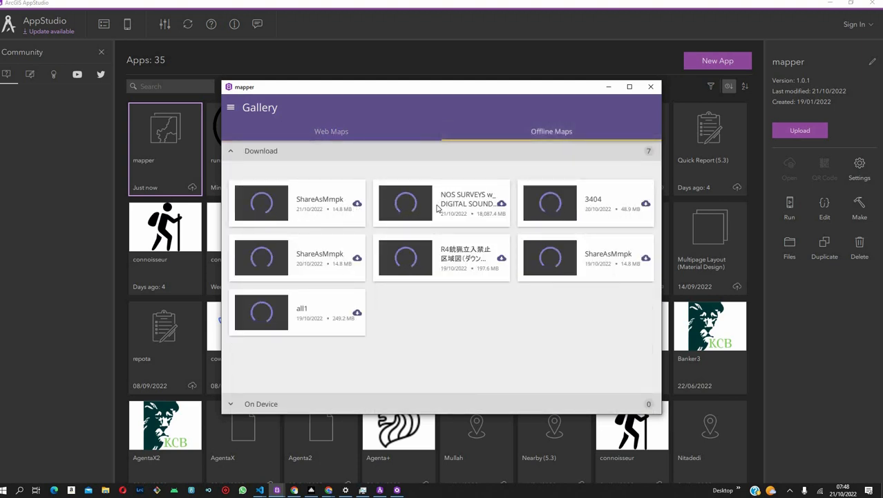
{"action": "left_click", "coordinate": [357, 203]}
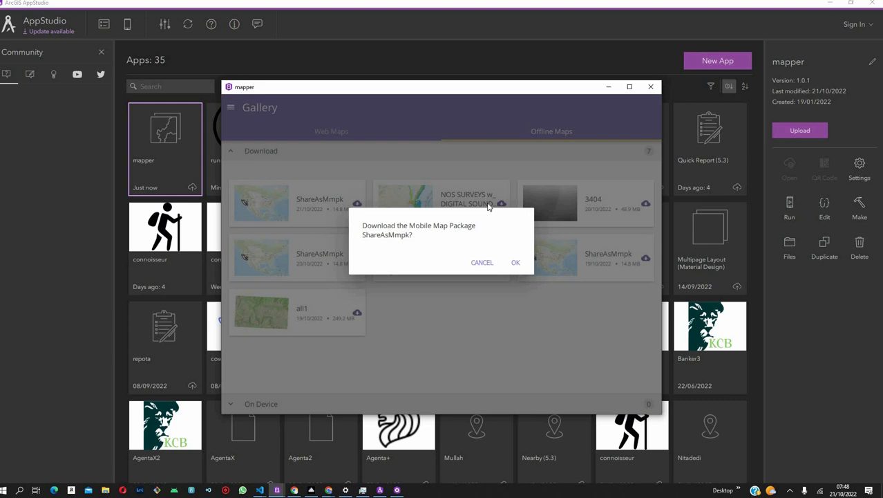
{"action": "mouse_move", "coordinate": [548, 279]}
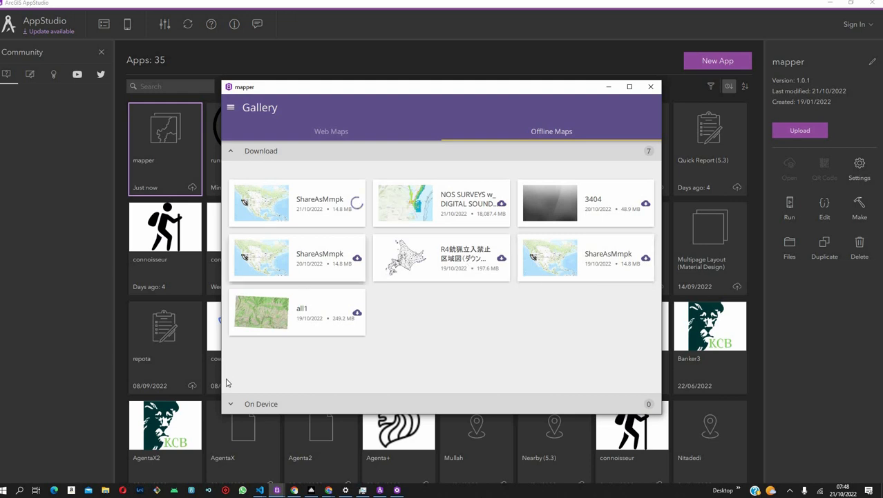
{"action": "mouse_move", "coordinate": [231, 90]}
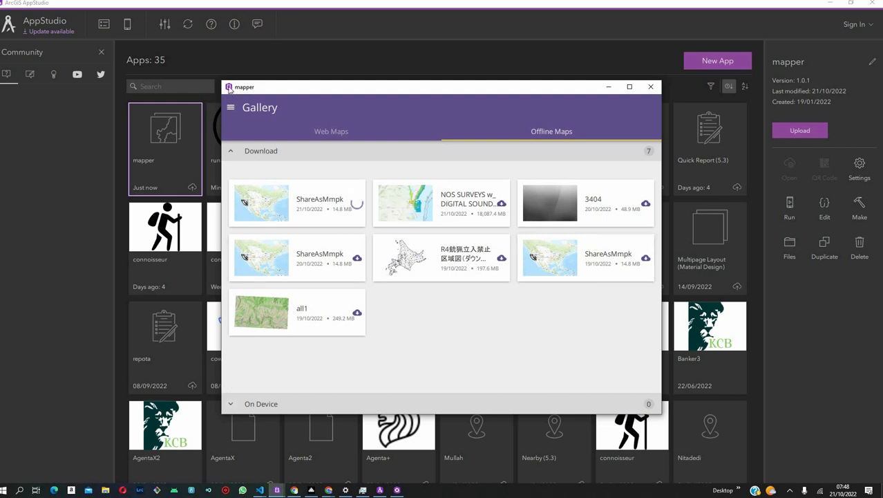
{"action": "left_click", "coordinate": [230, 107]}
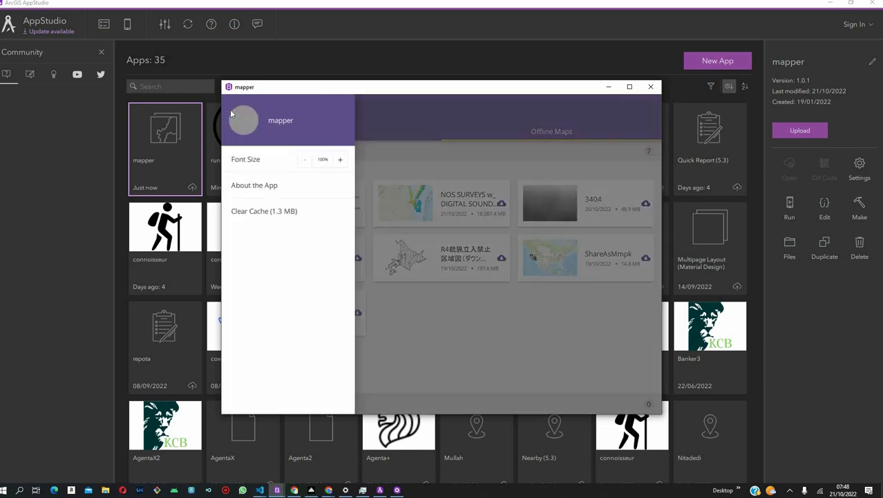
{"action": "mouse_move", "coordinate": [368, 71]}
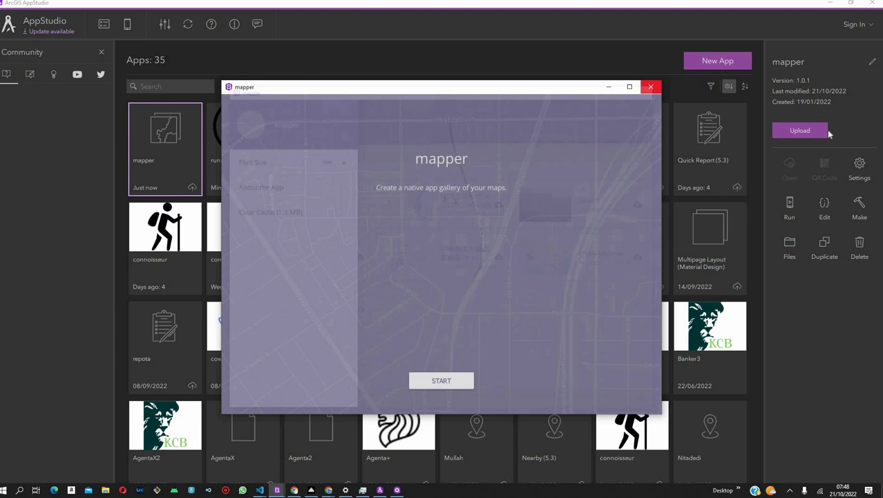
- Close the running app, open mapper's settings, and select the existing summary
{"action": "left_click", "coordinate": [650, 86]}
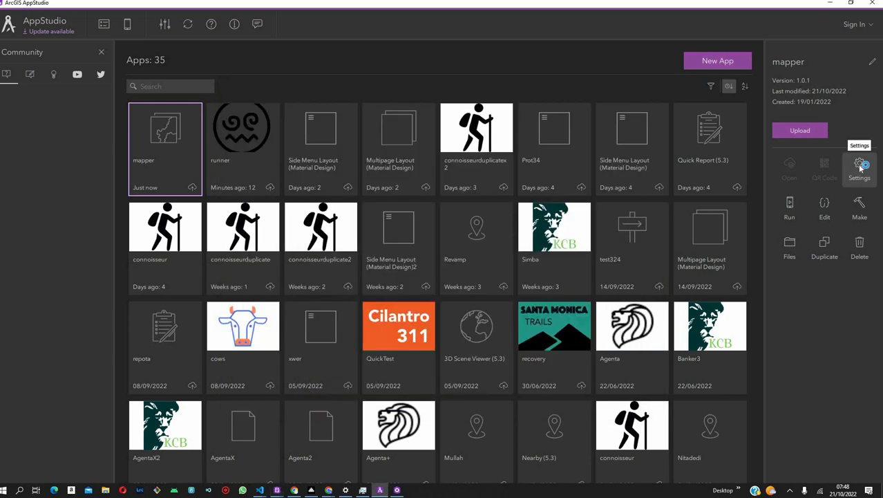
{"action": "left_click", "coordinate": [859, 166]}
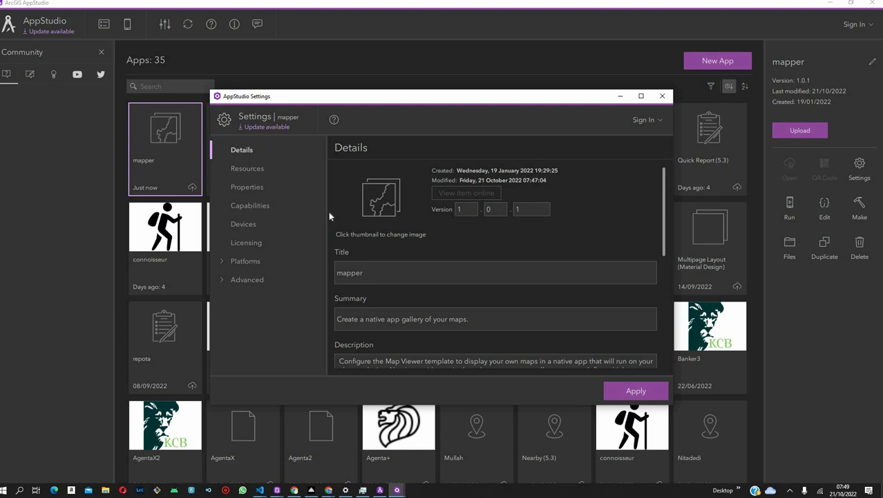
{"action": "mouse_move", "coordinate": [463, 166]}
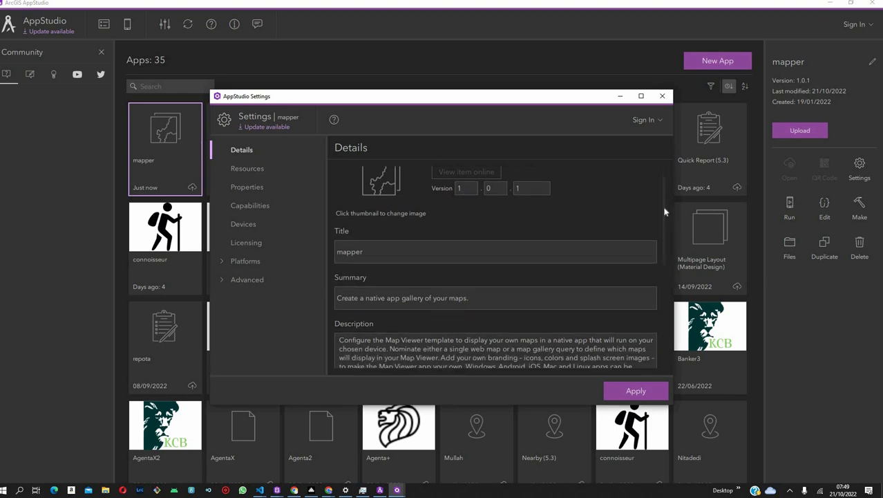
{"action": "triple_click", "coordinate": [495, 297]}
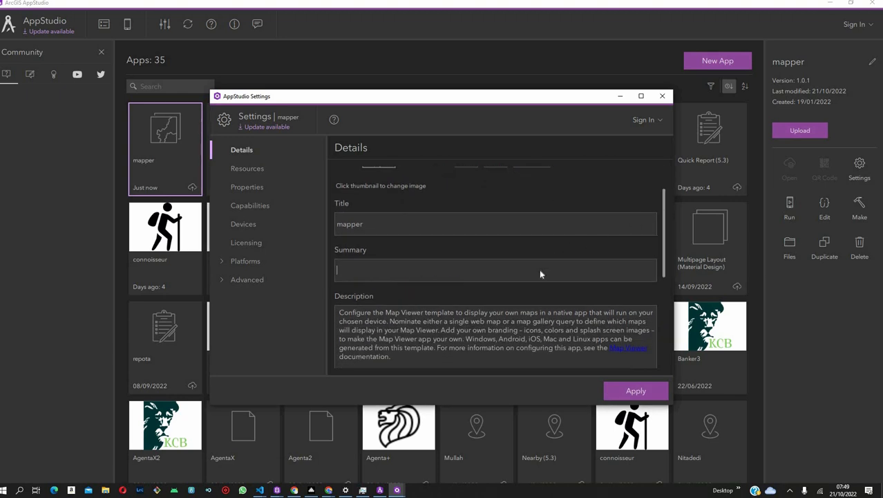
- Set the summary to 'AN application that allows you to view created maps'
{"action": "type", "text": "AN applica"}
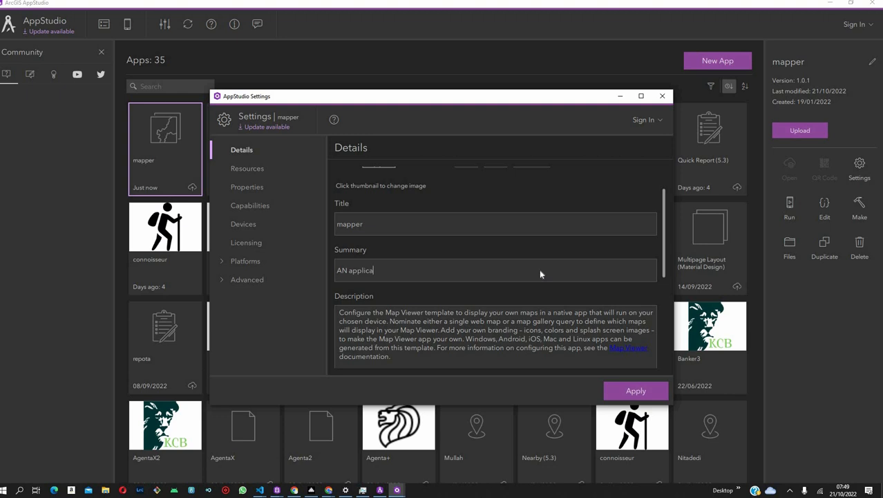
{"action": "type", "text": "tion that"}
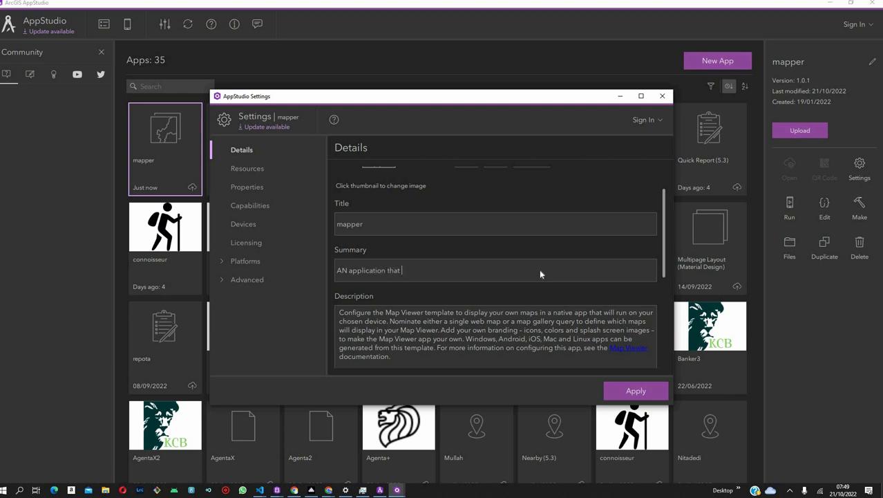
{"action": "type", "text": "allows"}
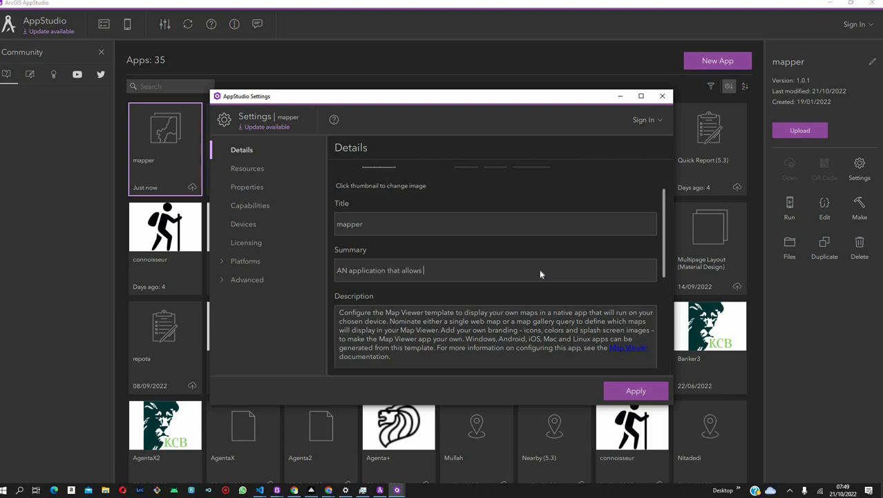
{"action": "type", "text": "you to v"}
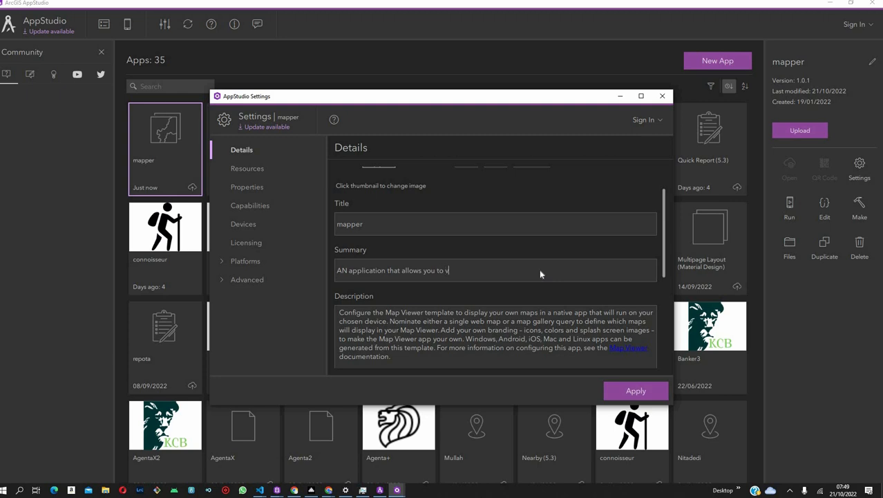
{"action": "type", "text": "iew crea"}
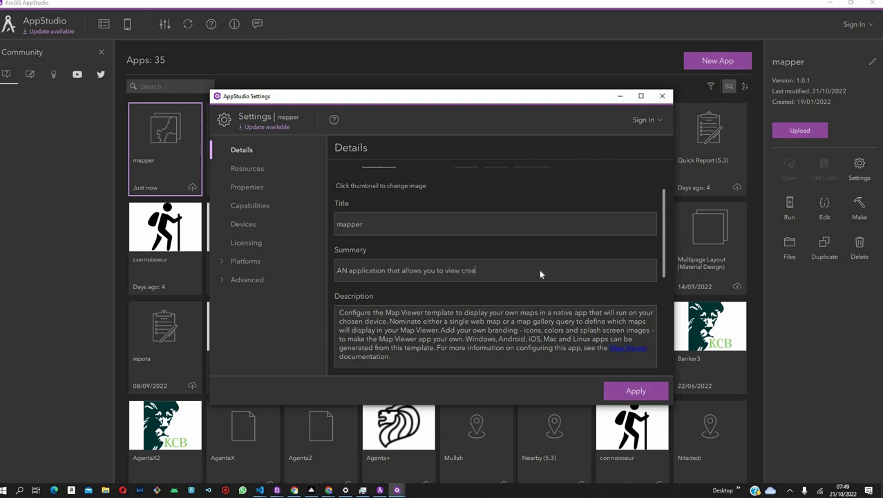
{"action": "type", "text": "te m"}
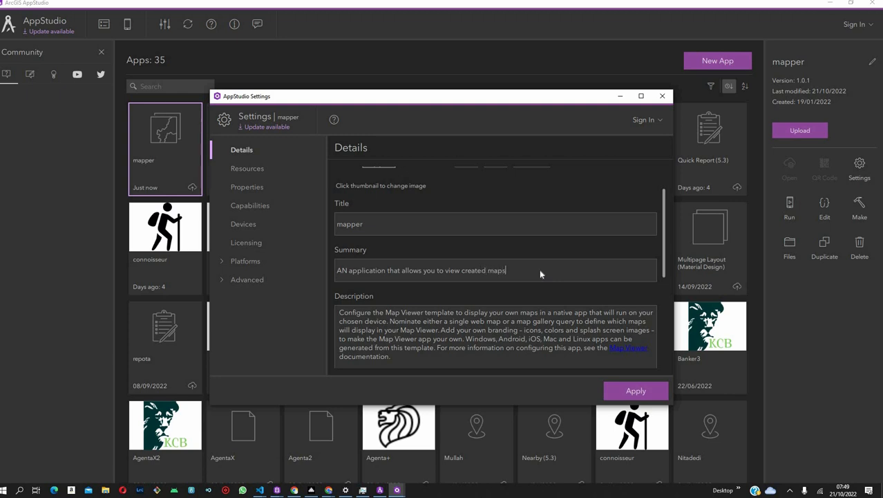
{"action": "scroll", "scroll_direction": "down", "scroll_amount": 3}
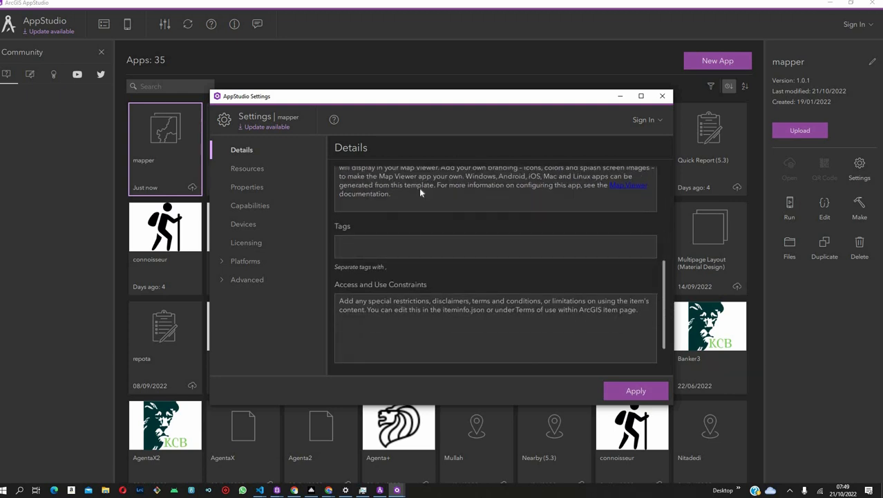
{"action": "scroll", "scroll_direction": "up", "scroll_amount": 3}
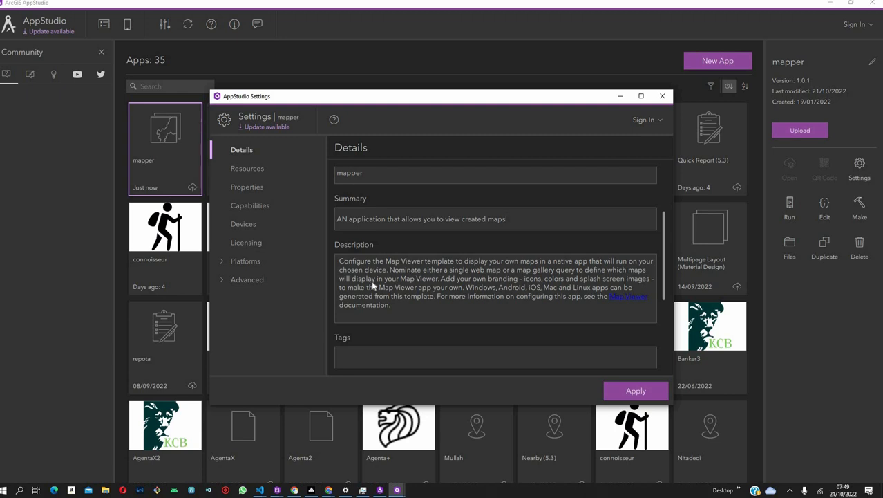
{"action": "mouse_move", "coordinate": [388, 287]}
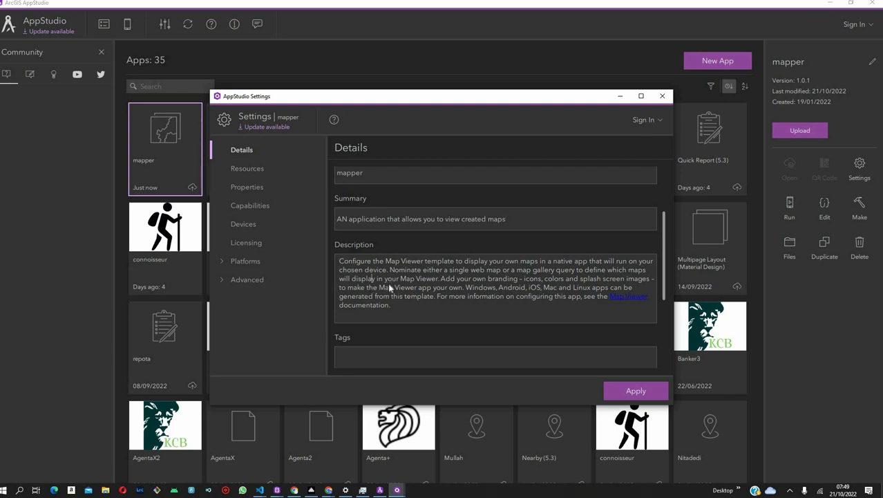
{"action": "scroll", "scroll_direction": "down", "scroll_amount": 3}
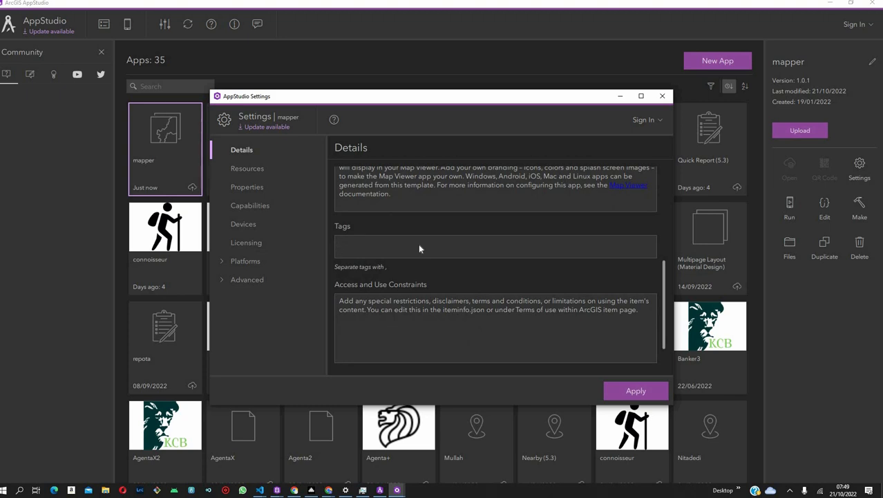
- Enter the tag '#kenya' and apply the settings
{"action": "type", "text": "#ke"}
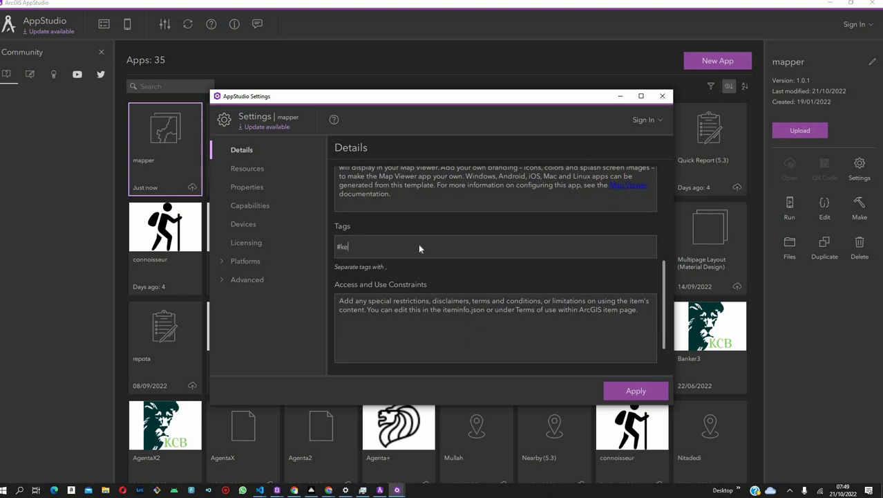
{"action": "type", "text": "nya"}
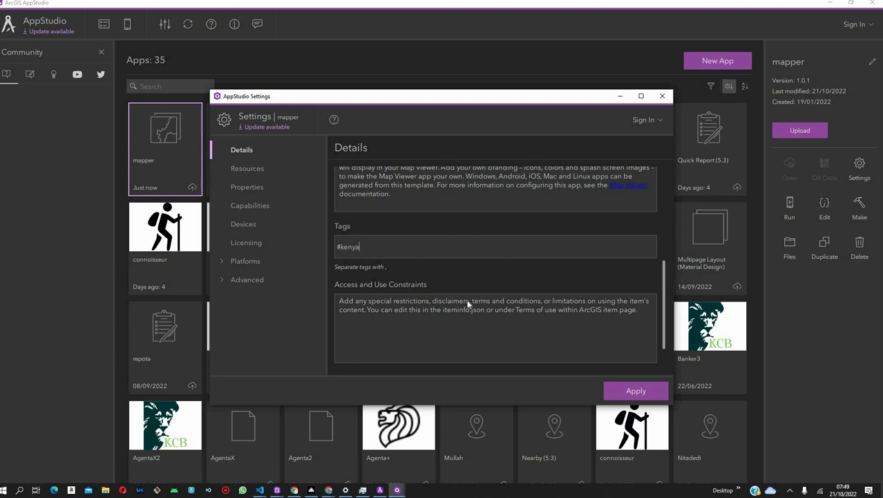
{"action": "mouse_move", "coordinate": [309, 201]}
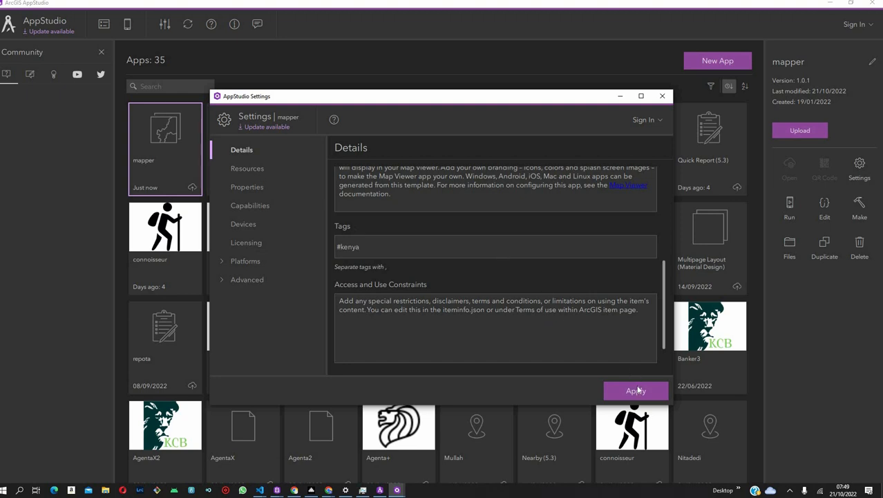
{"action": "mouse_move", "coordinate": [312, 228]}
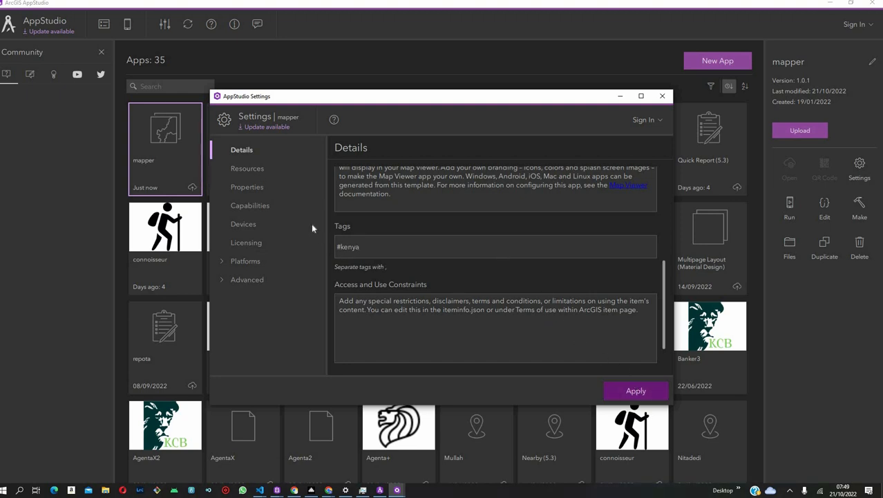
{"action": "left_click", "coordinate": [635, 390]}
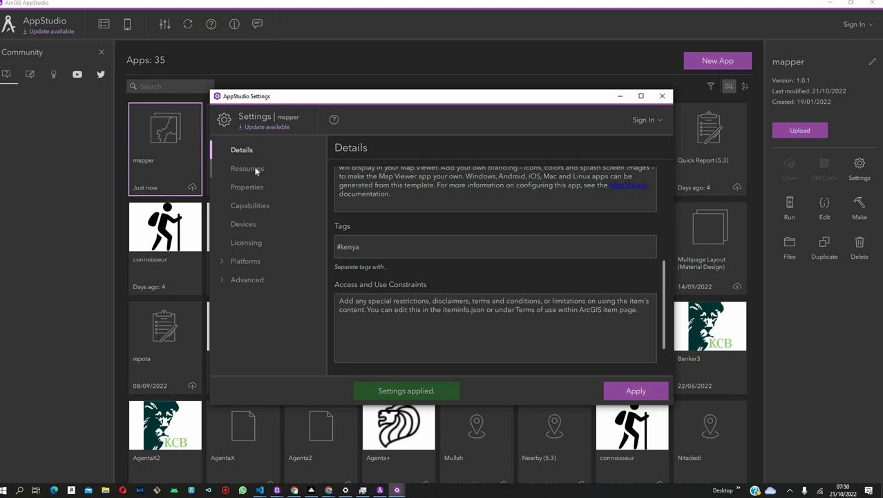
- Set logo.png from Downloads as the app icon, copying it into the project
{"action": "left_click", "coordinate": [247, 168]}
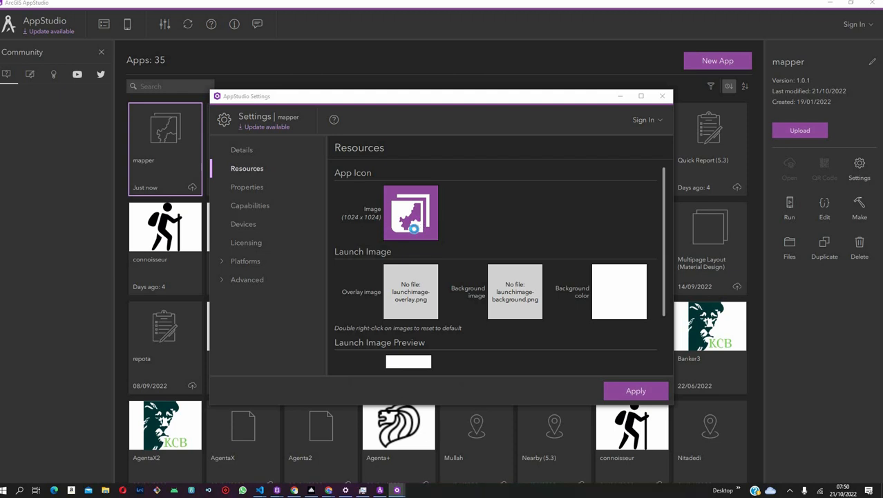
{"action": "left_click", "coordinate": [411, 212]}
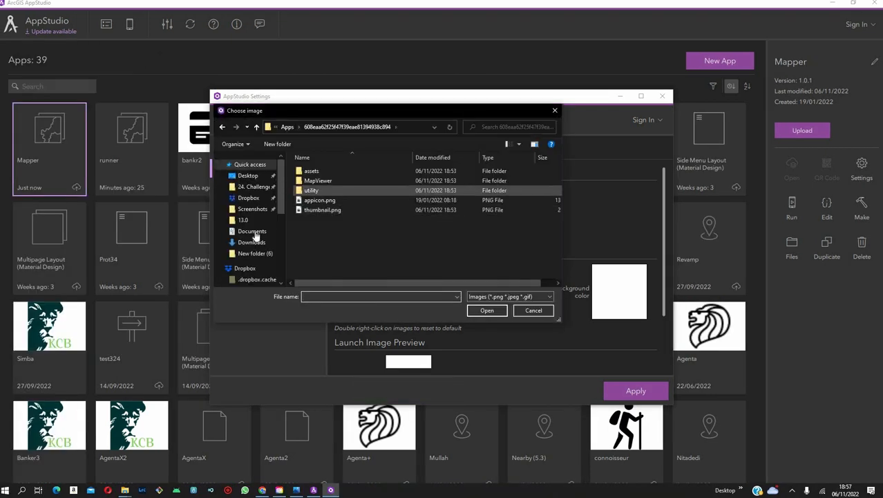
{"action": "left_click", "coordinate": [252, 242]}
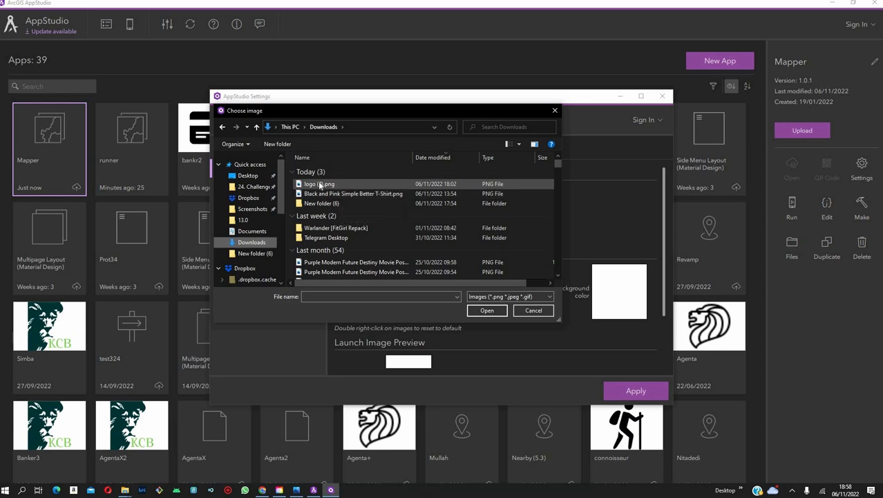
{"action": "left_click", "coordinate": [487, 310]}
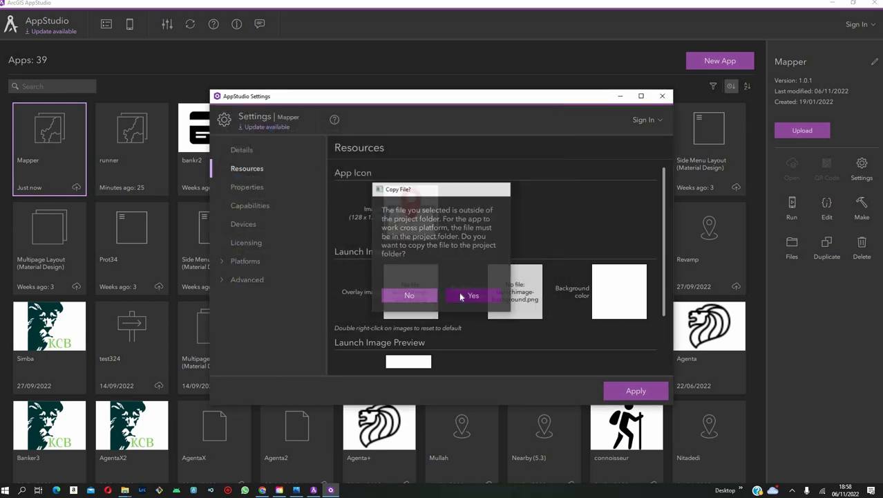
{"action": "left_click", "coordinate": [473, 295]}
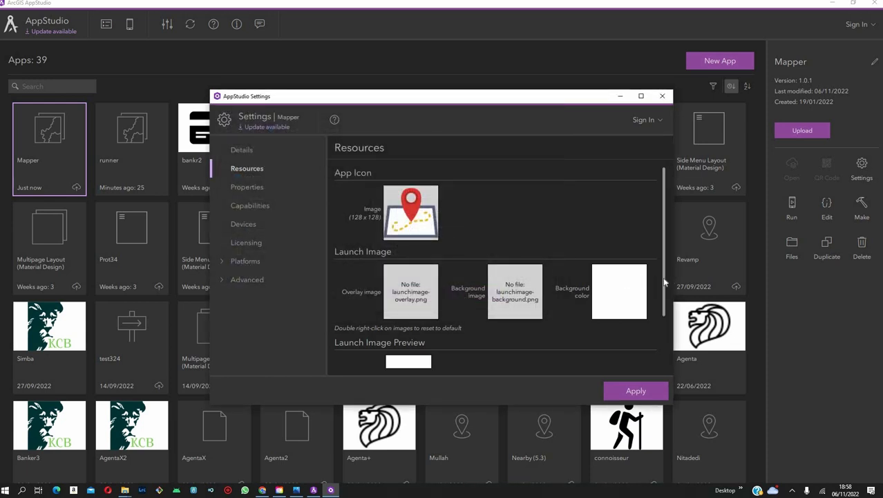
{"action": "scroll", "scroll_direction": "down", "scroll_amount": 3}
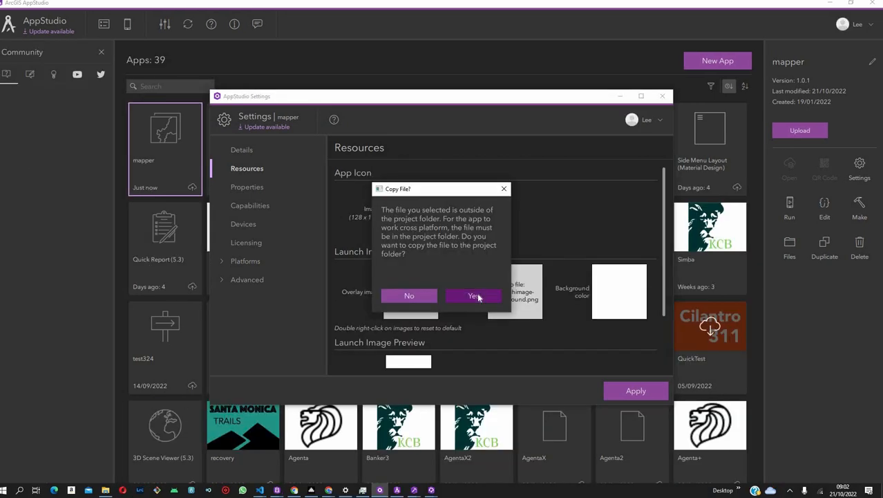
{"action": "left_click", "coordinate": [473, 295]}
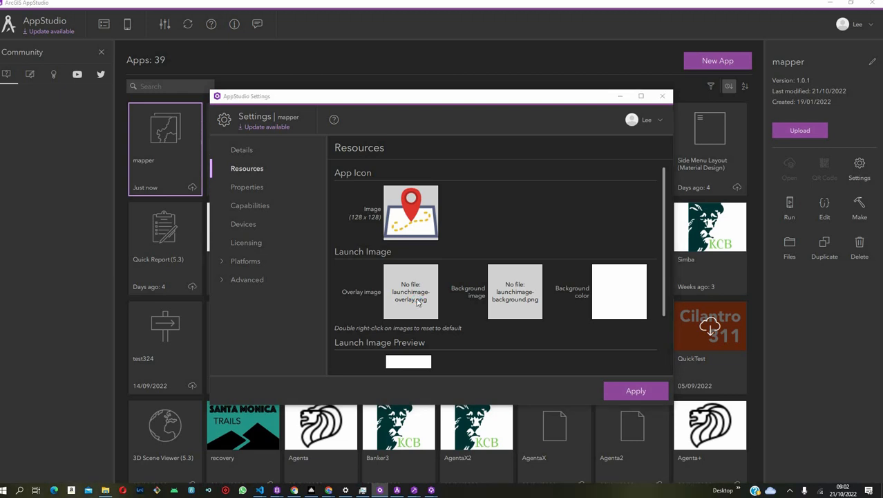
- Use the logo as the launch overlay image and apply the changes
{"action": "left_click", "coordinate": [411, 290]}
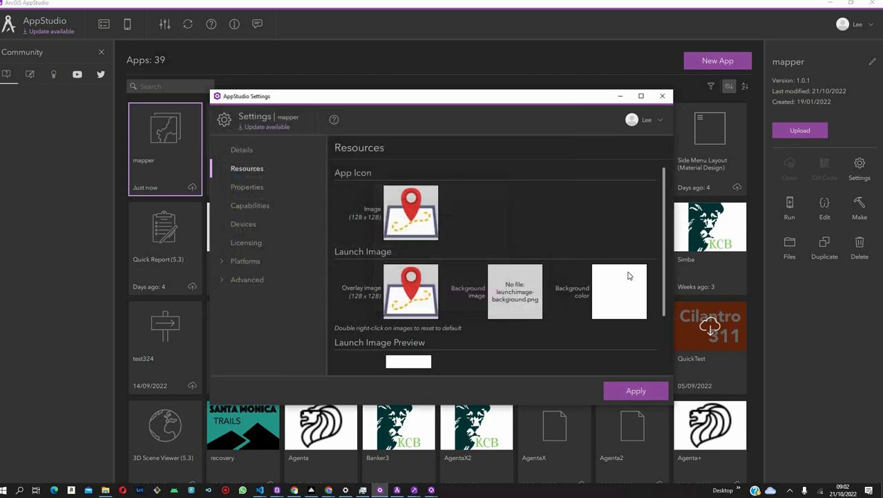
{"action": "scroll", "scroll_direction": "down", "scroll_amount": 3}
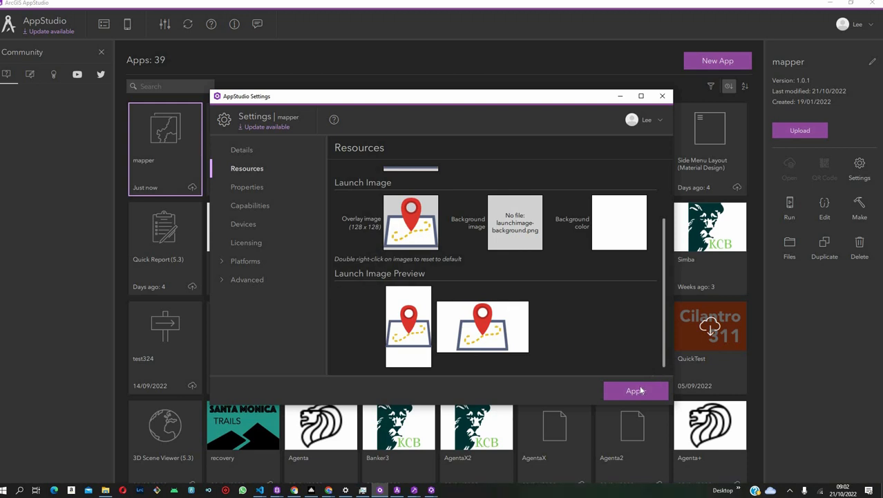
{"action": "mouse_move", "coordinate": [299, 244]}
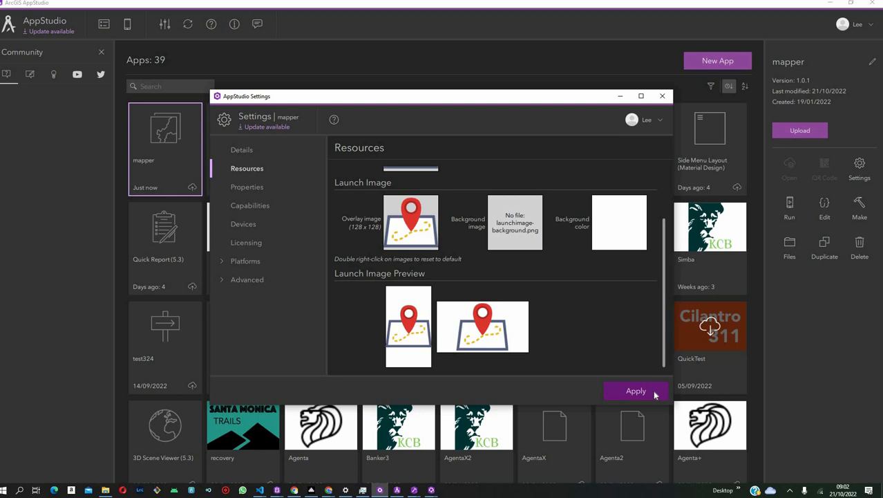
{"action": "left_click", "coordinate": [635, 390]}
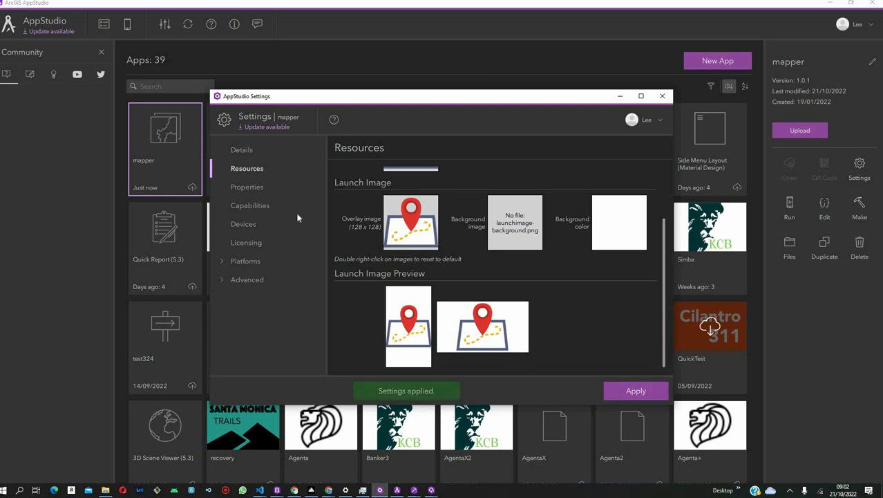
{"action": "mouse_move", "coordinate": [244, 190]}
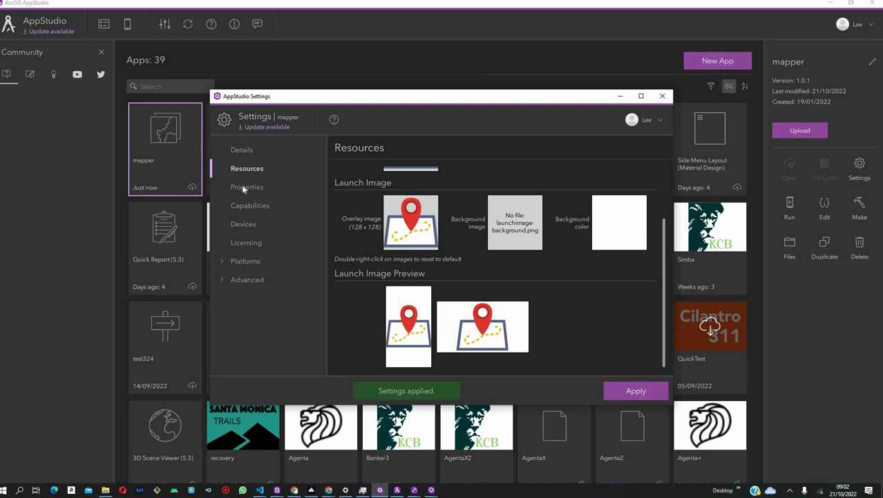
- Set a photo as the start screen background, copying it into the app's assets
{"action": "left_click", "coordinate": [247, 186]}
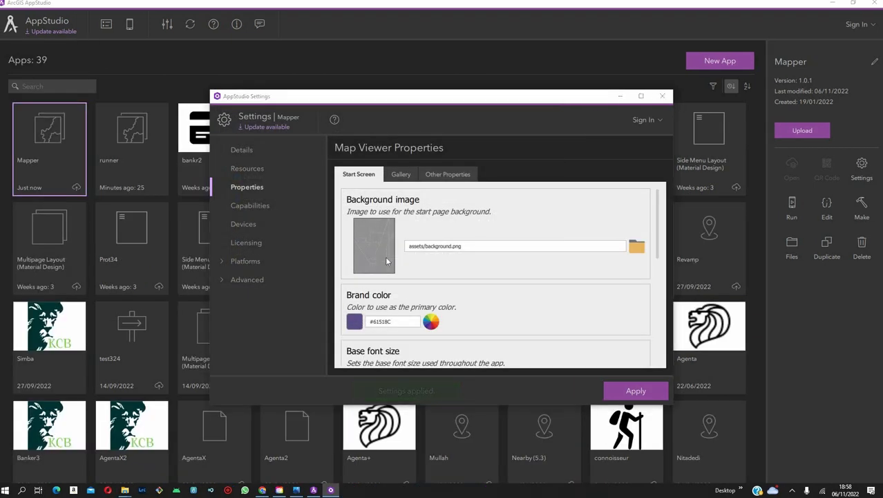
{"action": "left_click", "coordinate": [636, 246]}
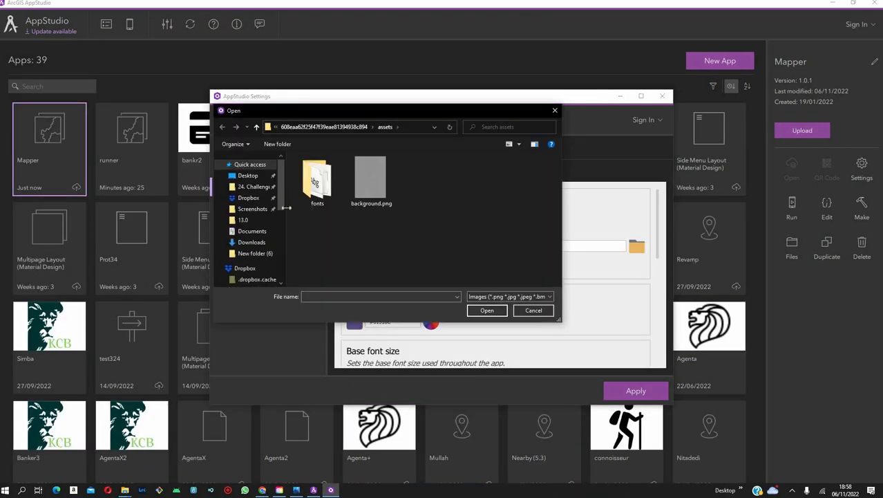
{"action": "left_click", "coordinate": [251, 242]}
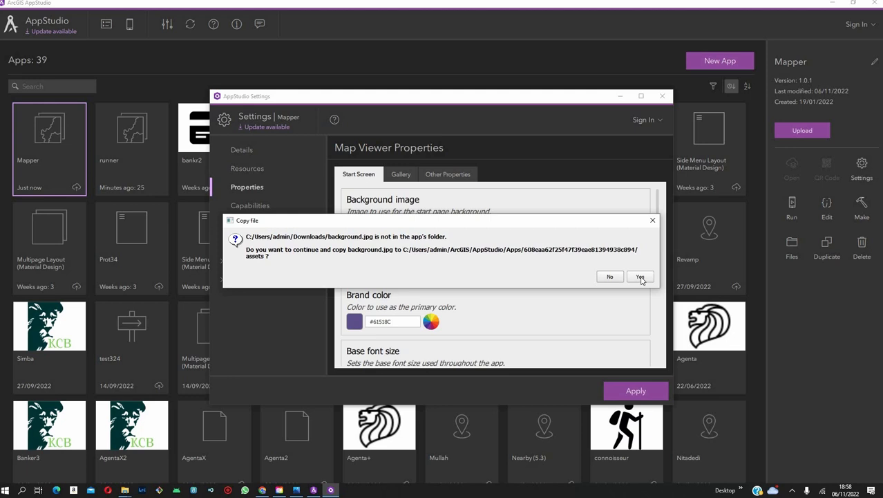
{"action": "left_click", "coordinate": [640, 276]}
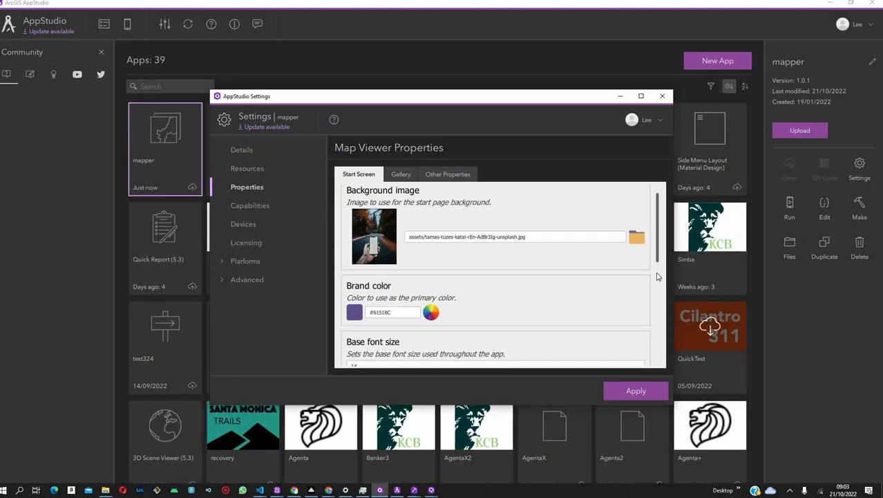
{"action": "scroll", "scroll_direction": "down", "scroll_amount": 3}
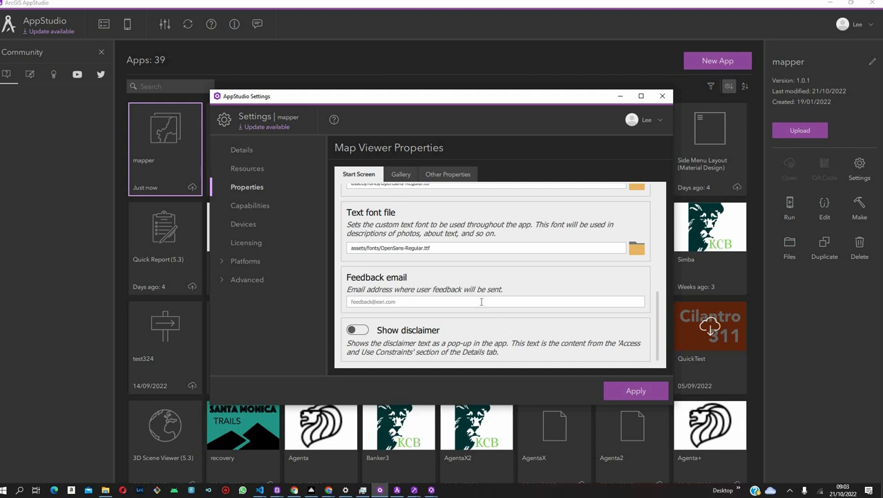
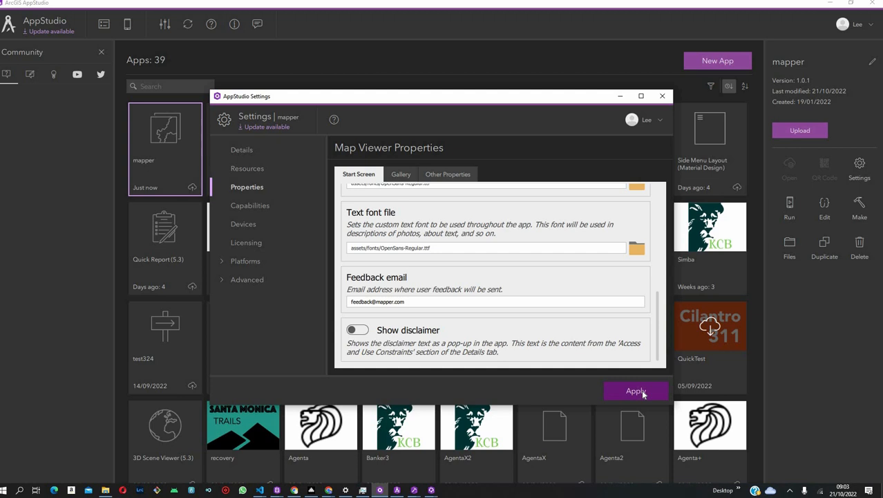
{"action": "left_click", "coordinate": [635, 390]}
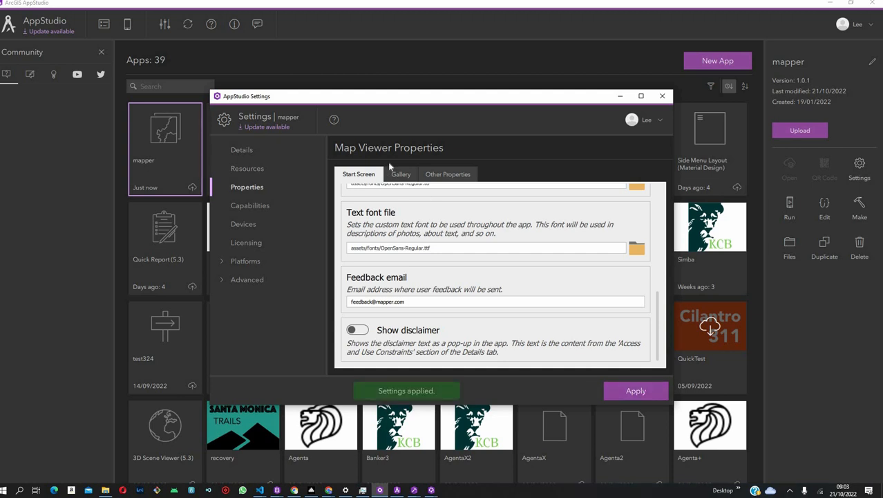
{"action": "mouse_move", "coordinate": [261, 208]}
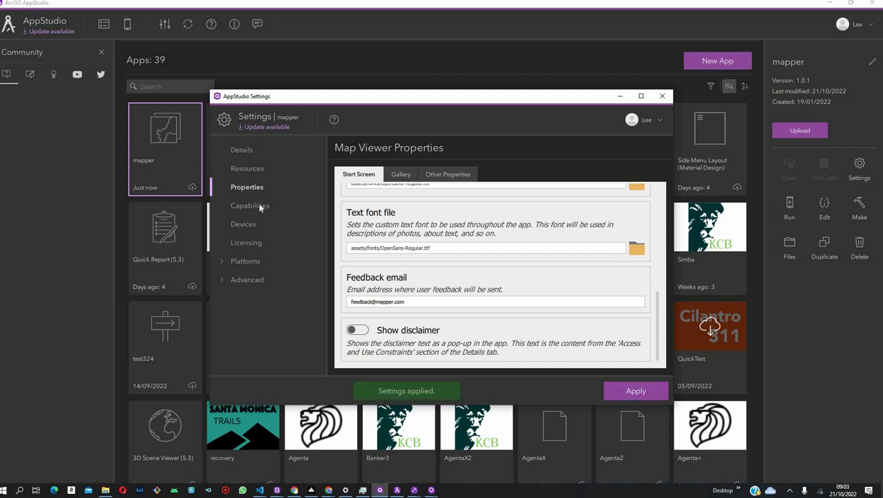
{"action": "left_click", "coordinate": [250, 205]}
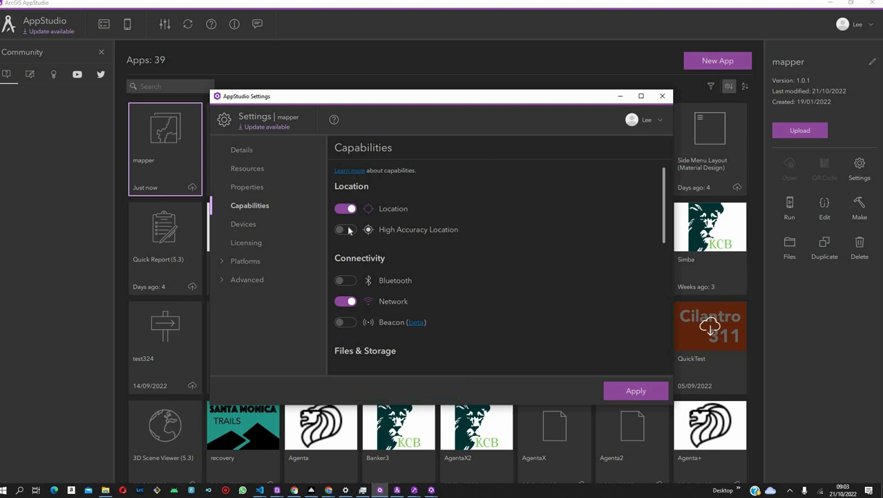
- Turn on Bluetooth, biometric authentication, audio, camera and microphone, then apply
{"action": "left_click", "coordinate": [346, 229]}
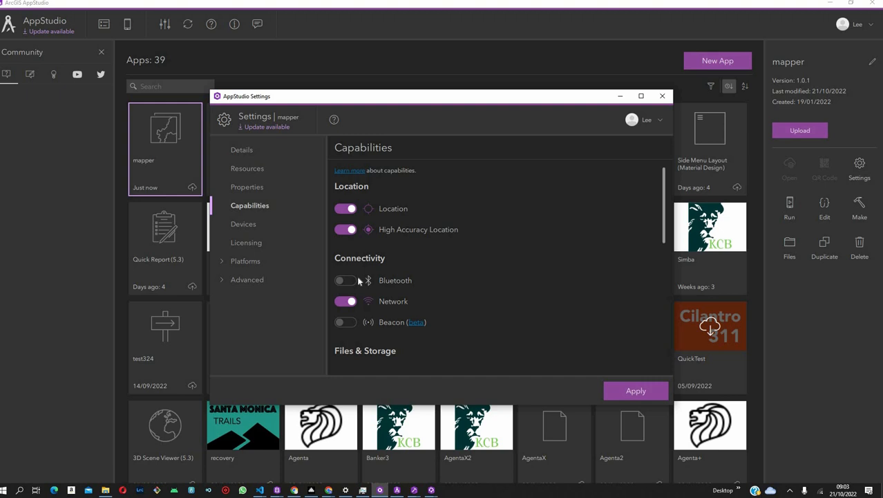
{"action": "left_click", "coordinate": [345, 280]}
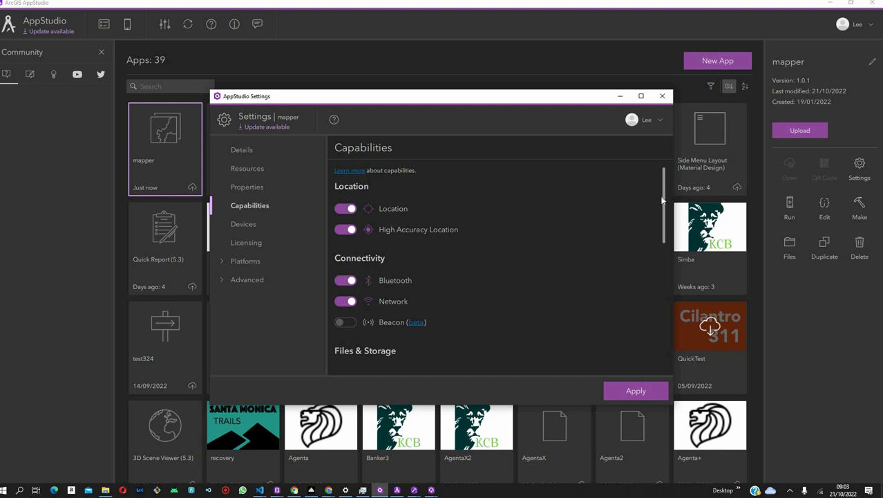
{"action": "scroll", "scroll_direction": "down", "scroll_amount": 3}
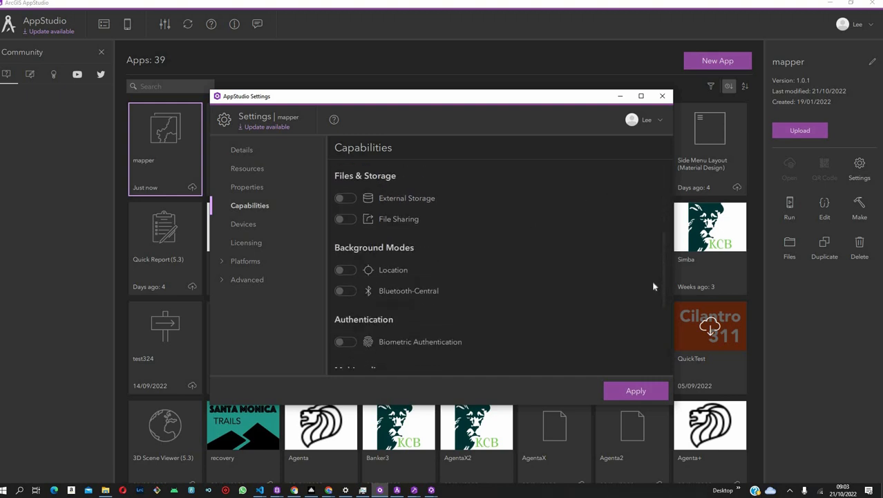
{"action": "scroll", "scroll_direction": "down", "scroll_amount": 3}
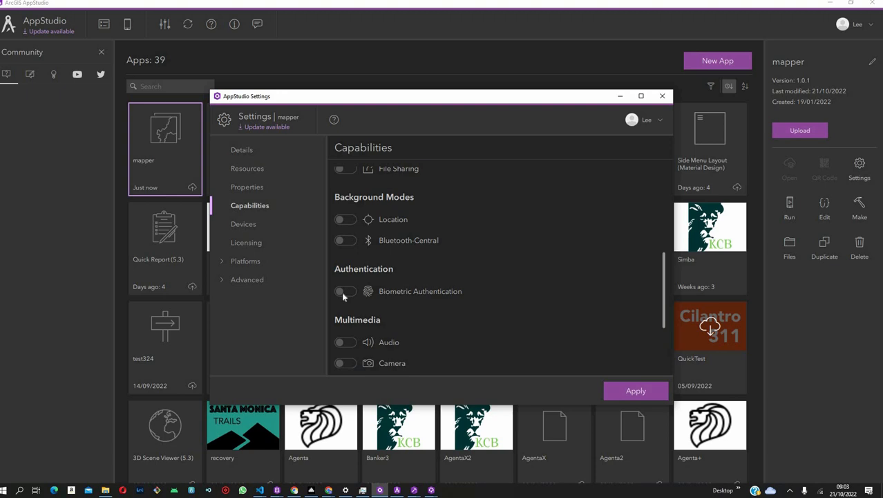
{"action": "left_click", "coordinate": [345, 291]}
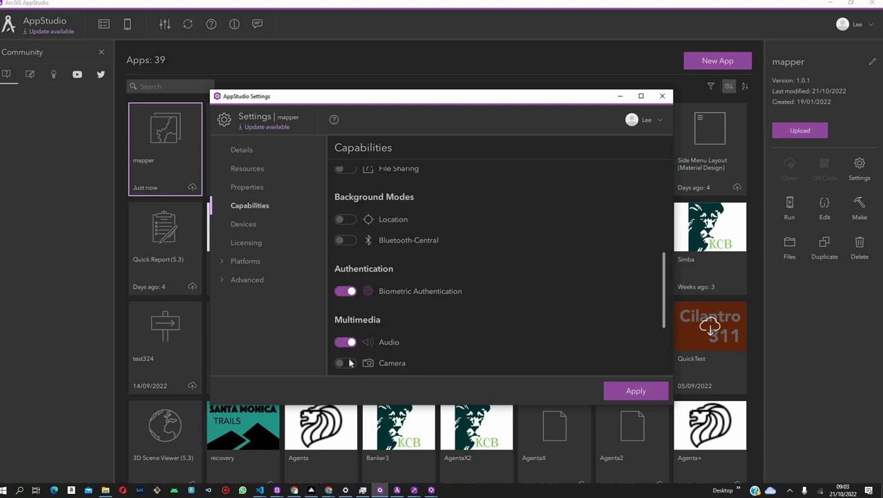
{"action": "left_click", "coordinate": [346, 362]}
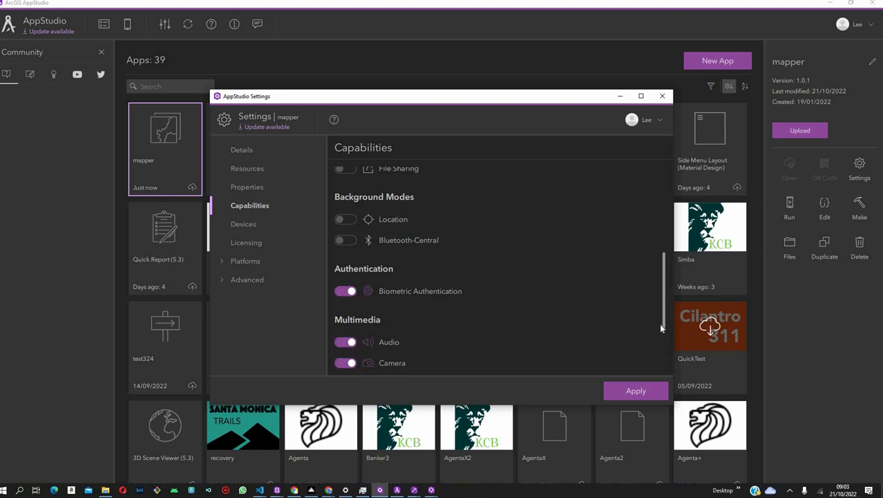
{"action": "scroll", "scroll_direction": "down", "scroll_amount": 3}
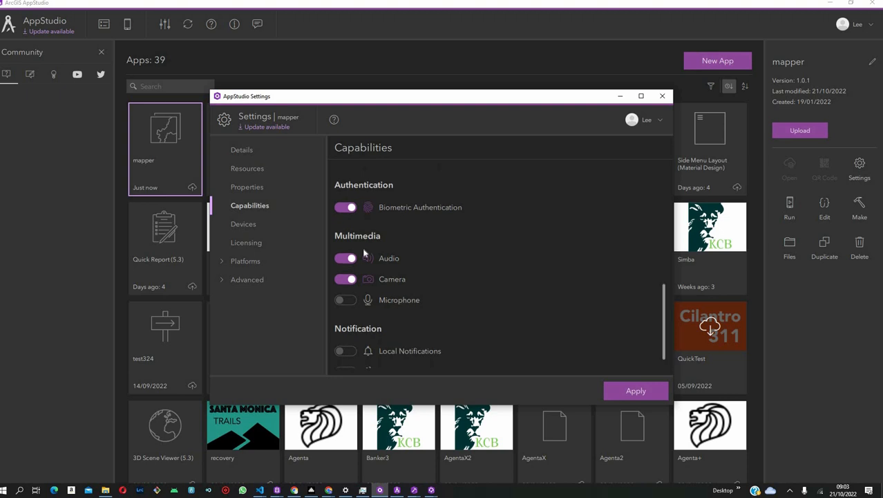
{"action": "left_click", "coordinate": [345, 299]}
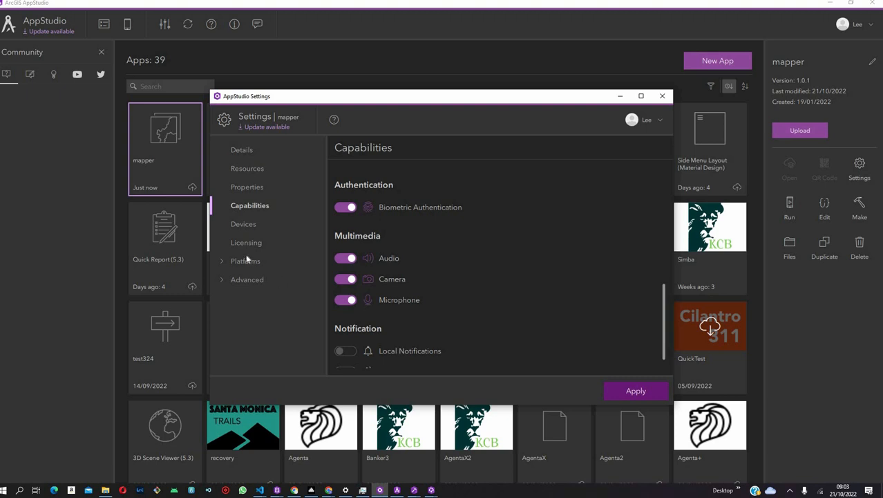
{"action": "left_click", "coordinate": [636, 390]}
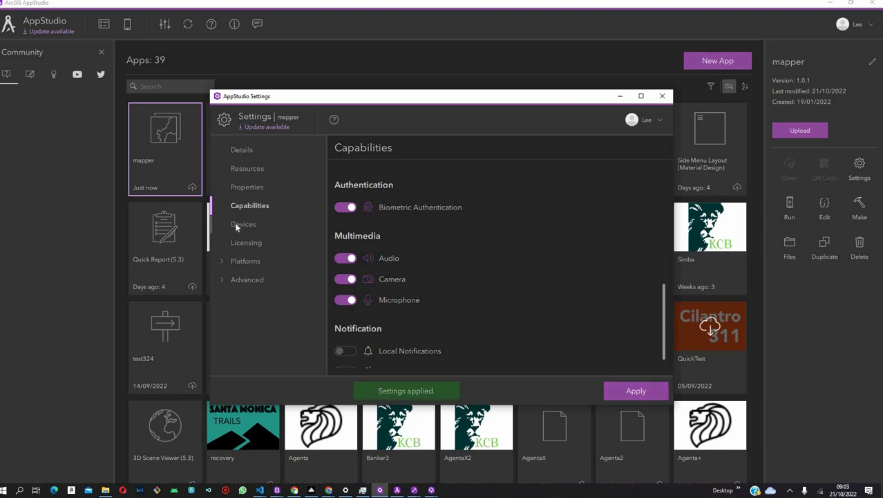
- Go via Devices to the Licensing settings with empty Client ID and licence fields
{"action": "left_click", "coordinate": [243, 224]}
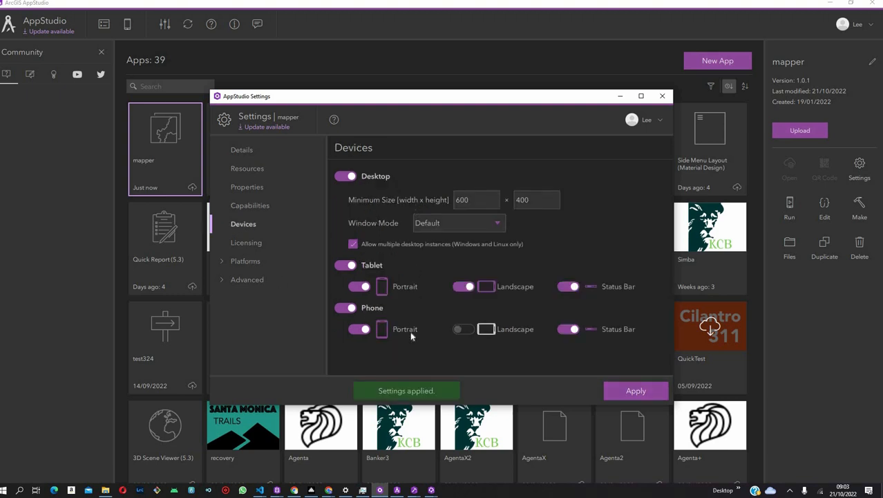
{"action": "mouse_move", "coordinate": [418, 296]}
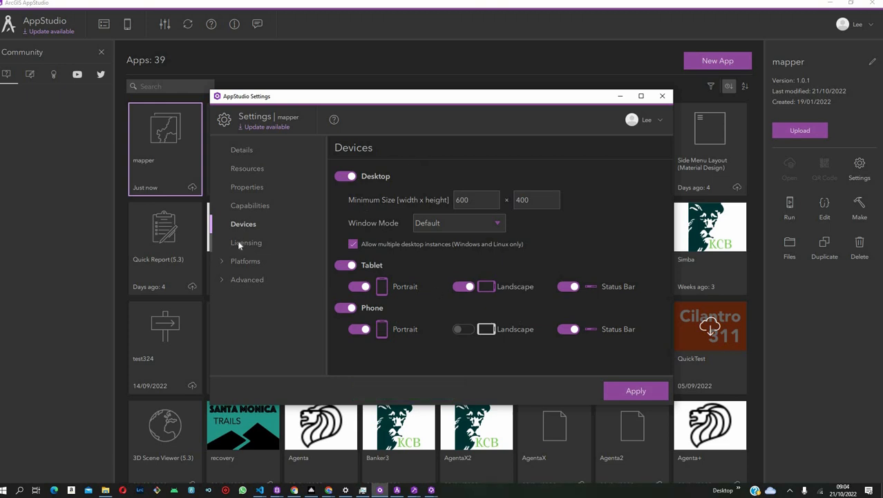
{"action": "left_click", "coordinate": [247, 243]}
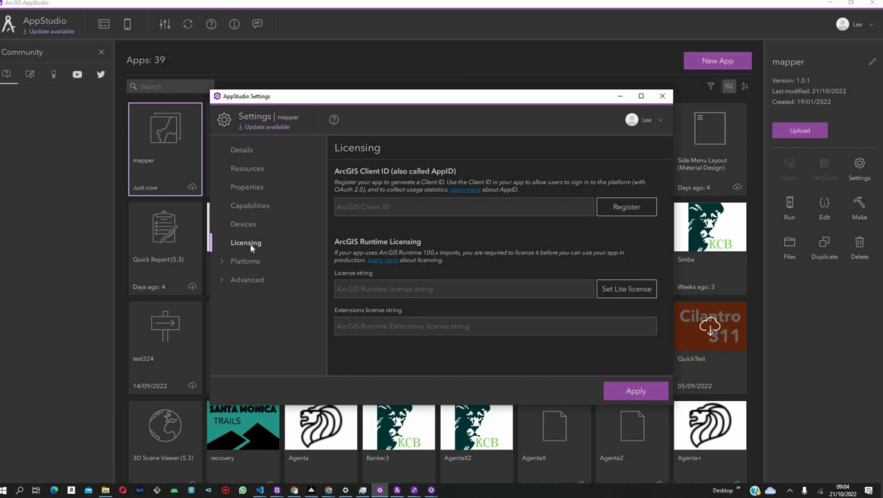
{"action": "mouse_move", "coordinate": [601, 161]}
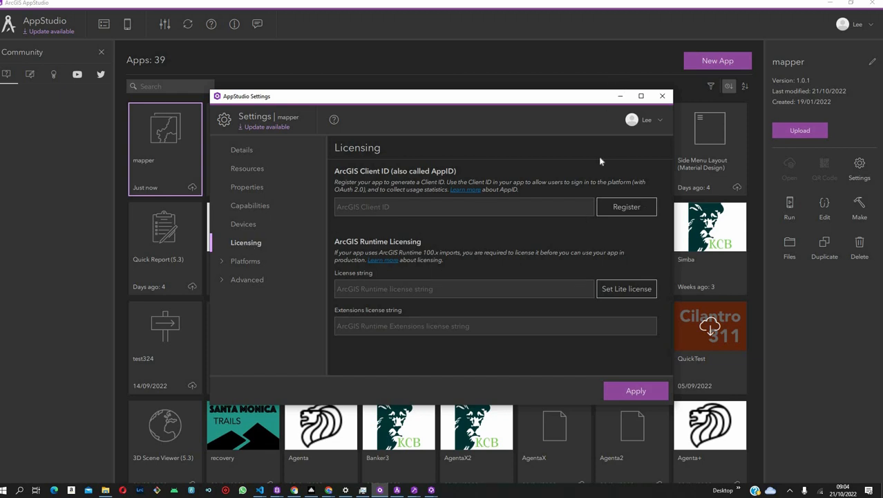
{"action": "mouse_move", "coordinate": [588, 114]}
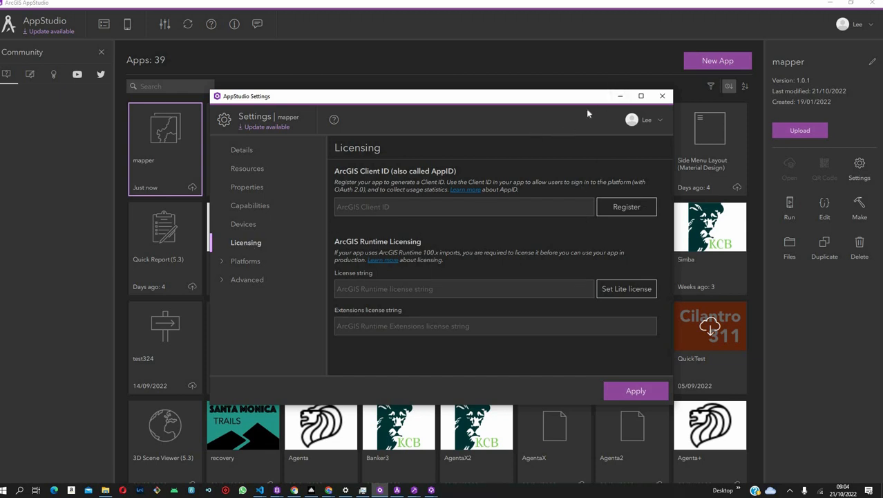
{"action": "mouse_move", "coordinate": [619, 96]}
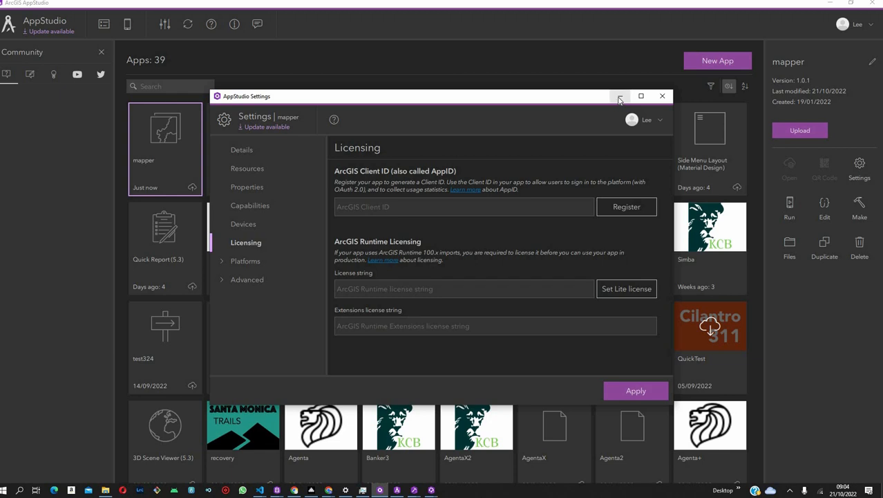
- Upload mapper to ArcGIS Online as not shared and close the finished upload window
{"action": "left_click", "coordinate": [663, 96]}
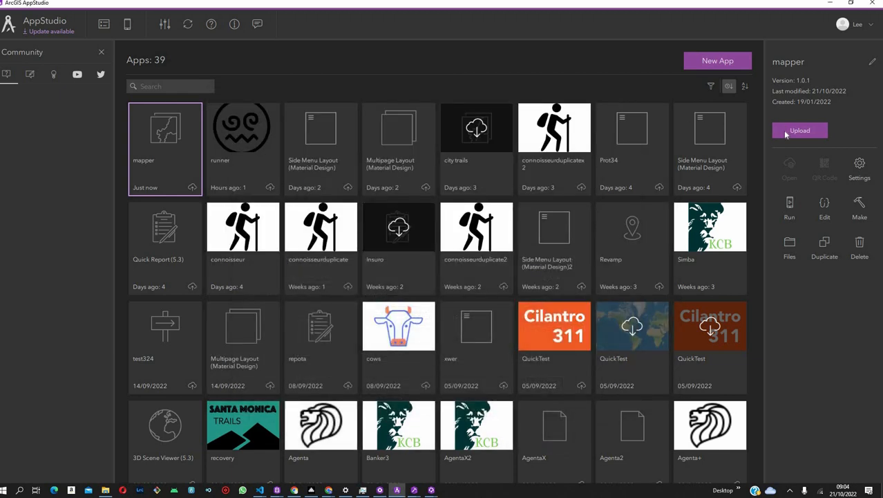
{"action": "mouse_move", "coordinate": [800, 130]}
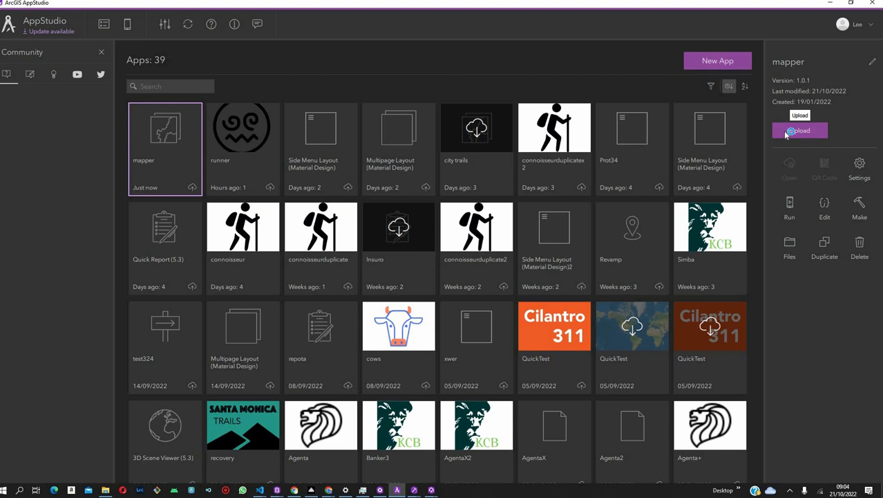
{"action": "left_click", "coordinate": [800, 131]}
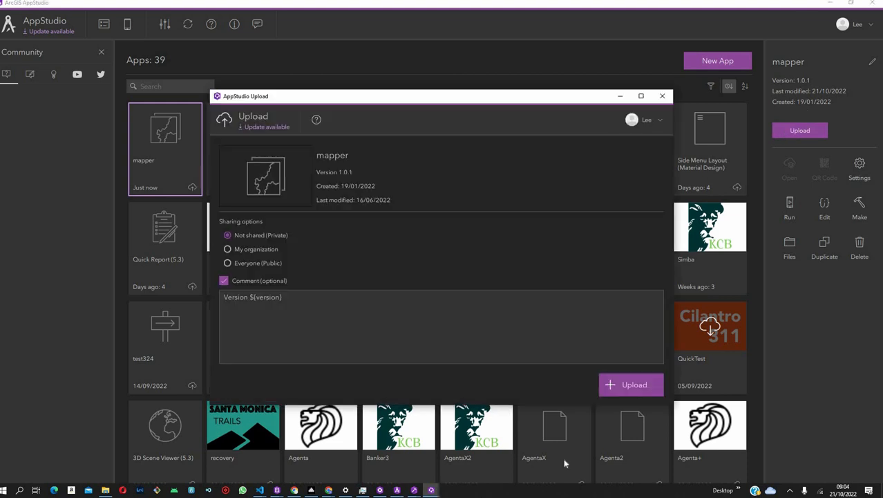
{"action": "mouse_move", "coordinate": [630, 385]}
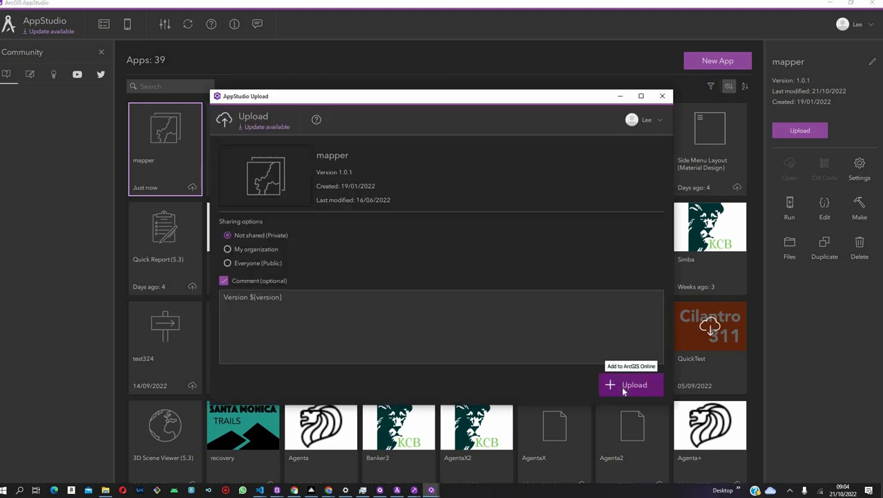
{"action": "left_click", "coordinate": [629, 384]}
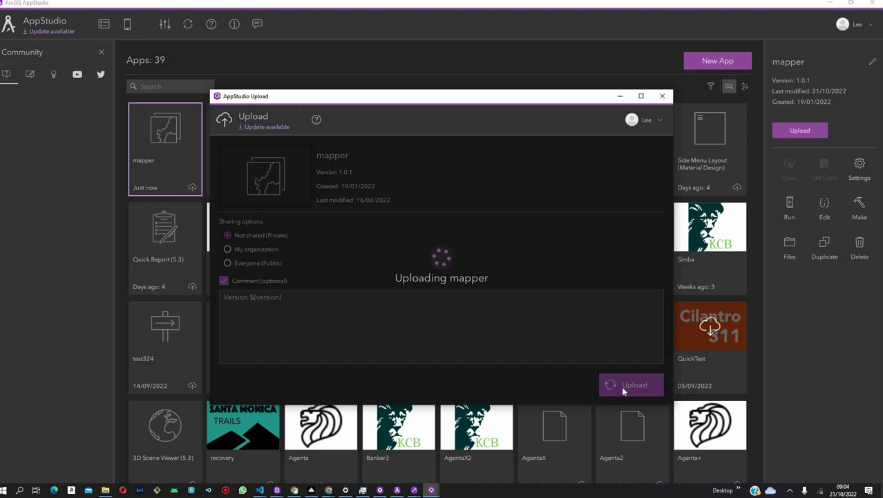
{"action": "mouse_move", "coordinate": [801, 329]}
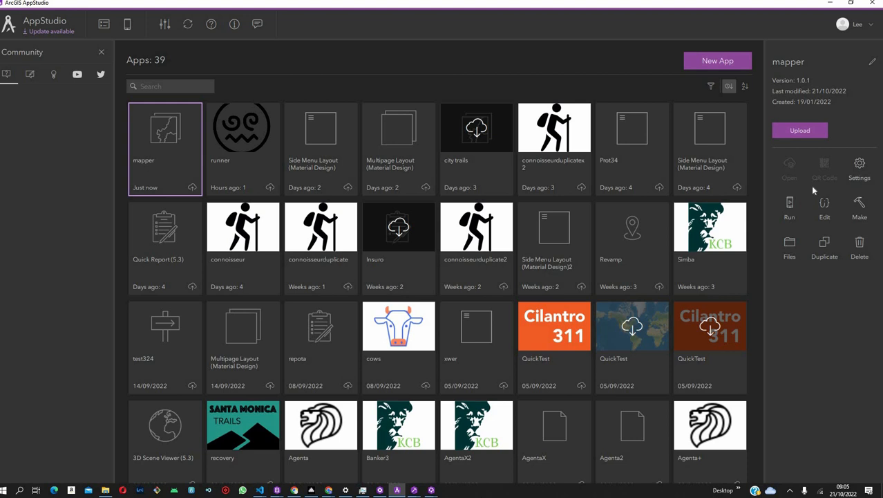
{"action": "mouse_move", "coordinate": [865, 204]}
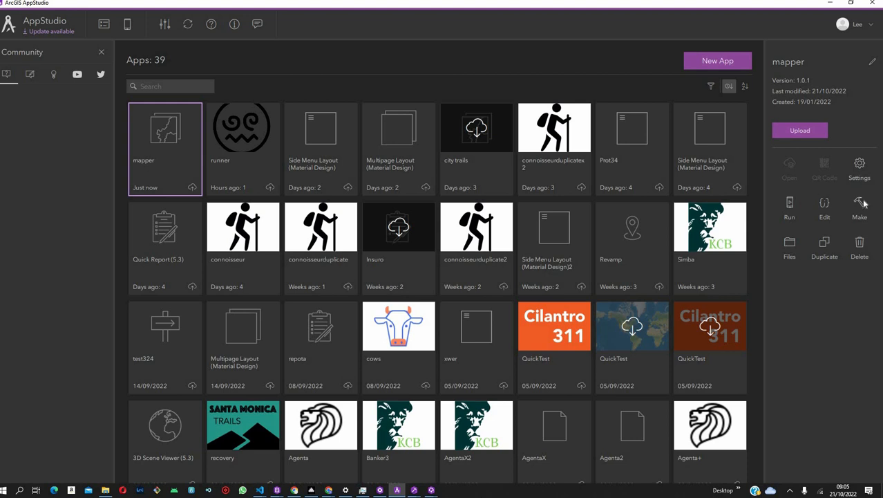
{"action": "left_click", "coordinate": [800, 130]}
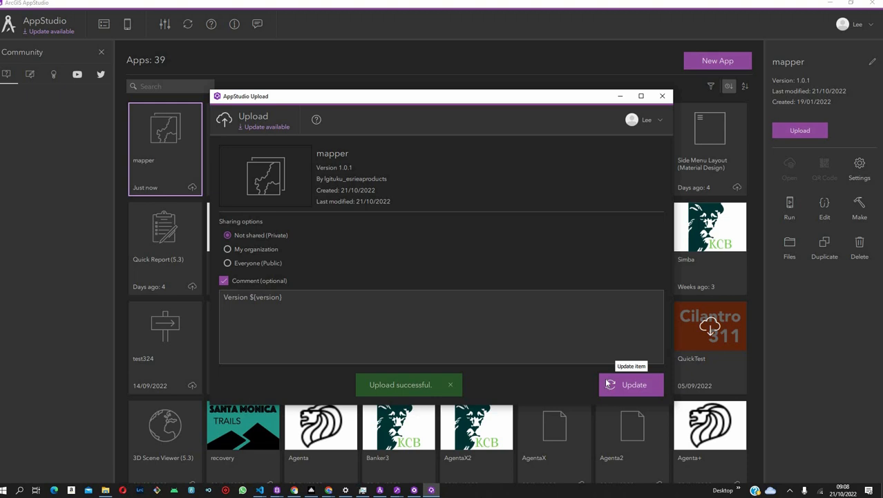
{"action": "left_click", "coordinate": [662, 97]}
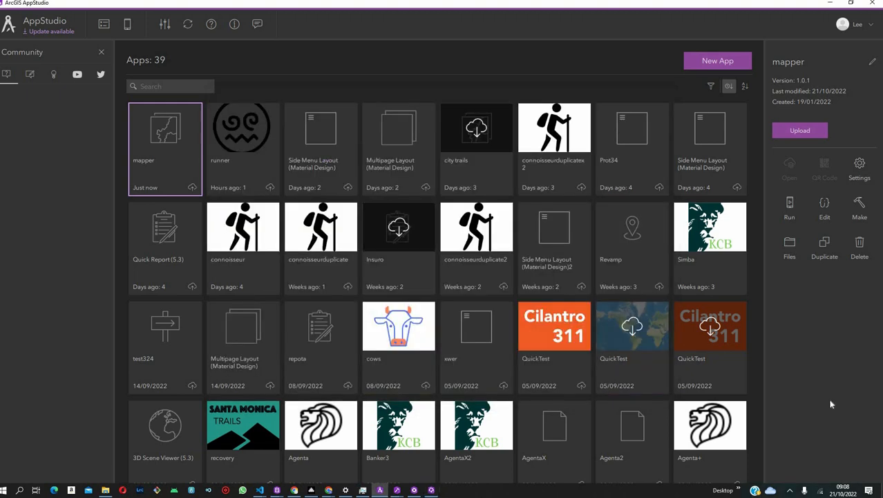
{"action": "mouse_move", "coordinate": [832, 276]}
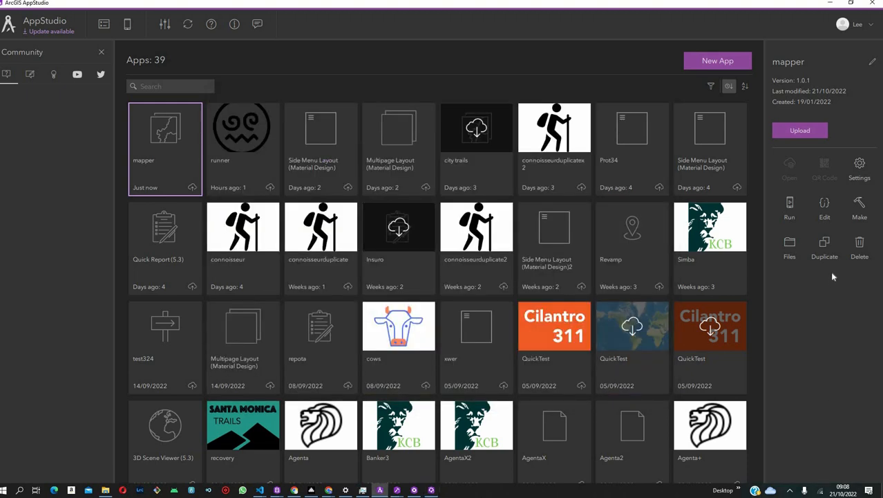
- Register the mapper app in its Licensing settings to obtain an ArcGIS Client ID
{"action": "left_click", "coordinate": [859, 163]}
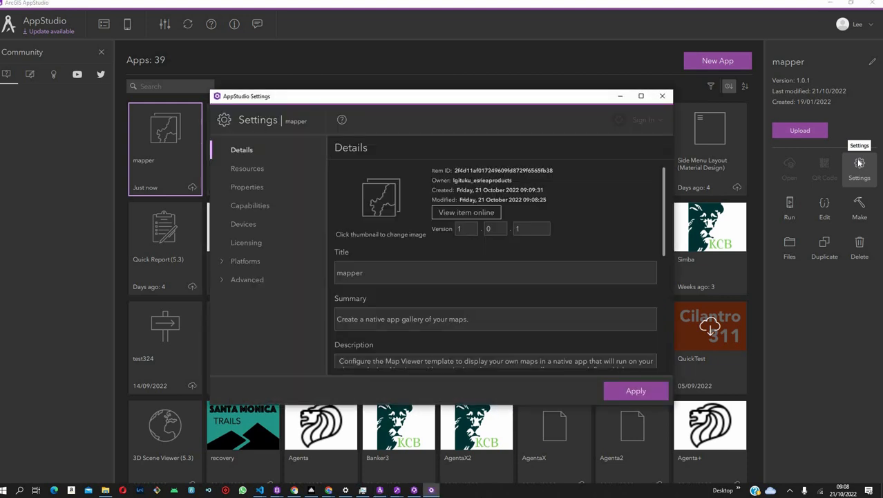
{"action": "mouse_move", "coordinate": [277, 245]}
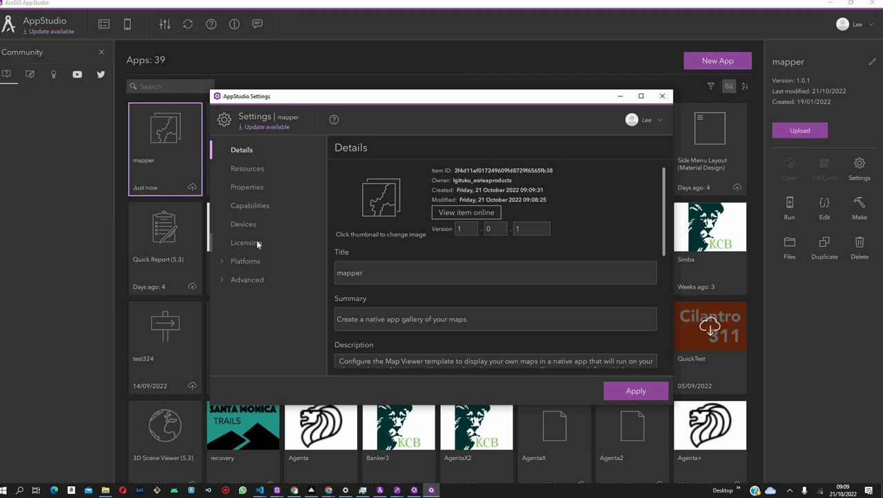
{"action": "left_click", "coordinate": [246, 242]}
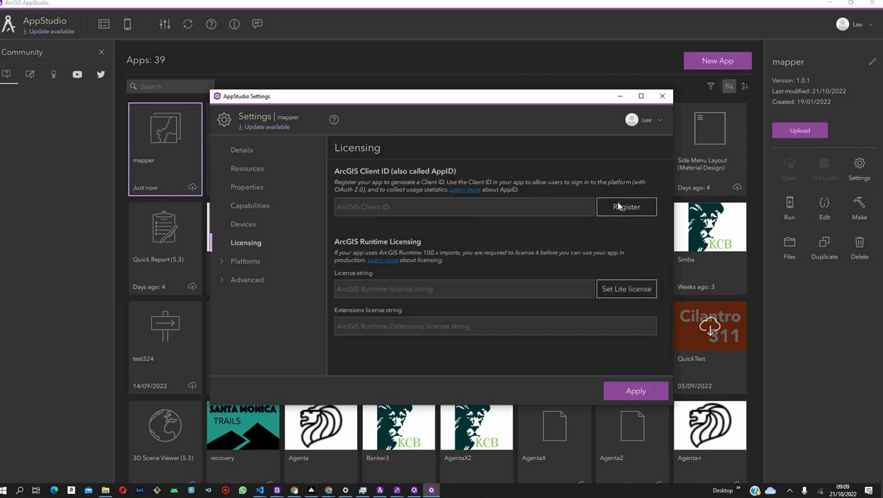
{"action": "left_click", "coordinate": [625, 206]}
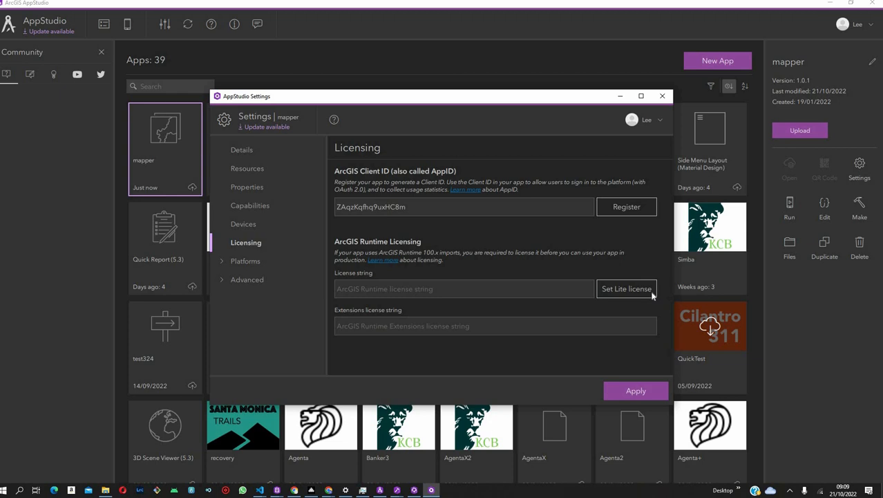
- Fill in a Runtime Lite license string and dismiss the licence message
{"action": "left_click", "coordinate": [625, 288]}
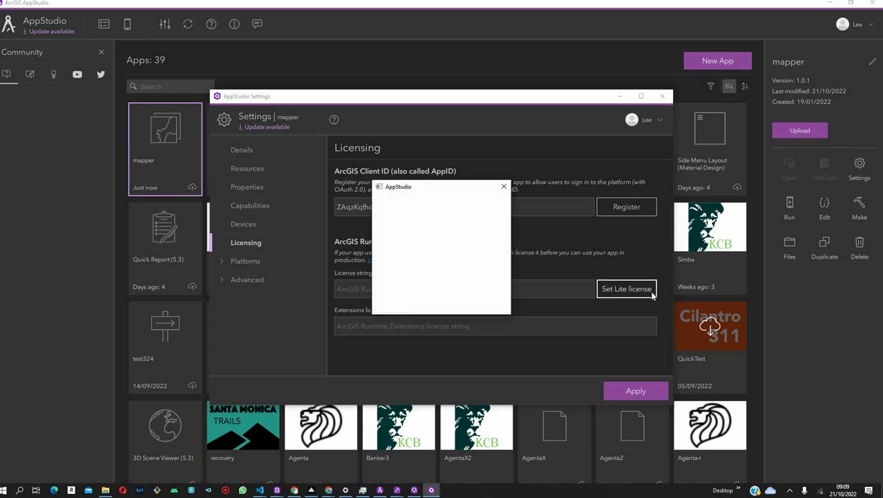
{"action": "left_click", "coordinate": [626, 288]}
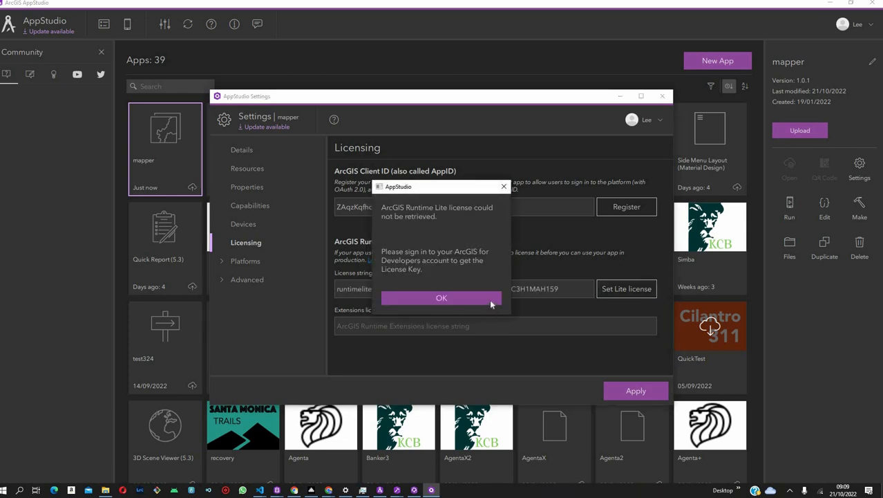
{"action": "left_click", "coordinate": [441, 297]}
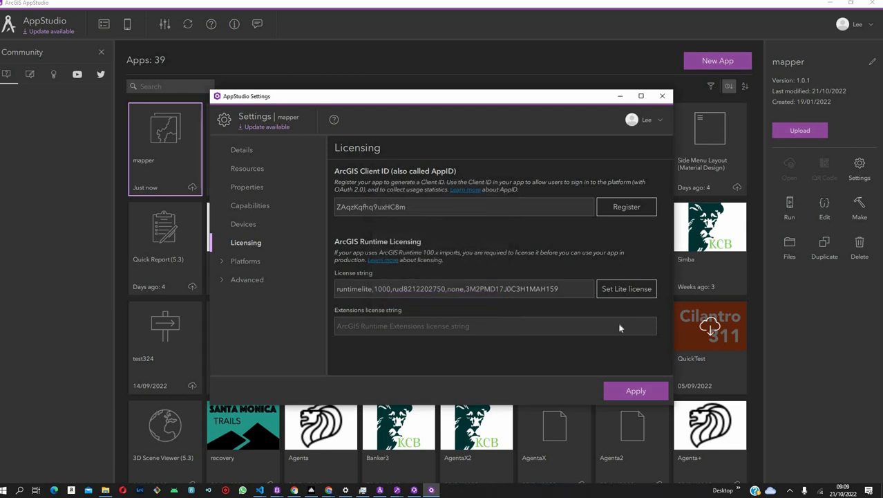
{"action": "mouse_move", "coordinate": [558, 193]}
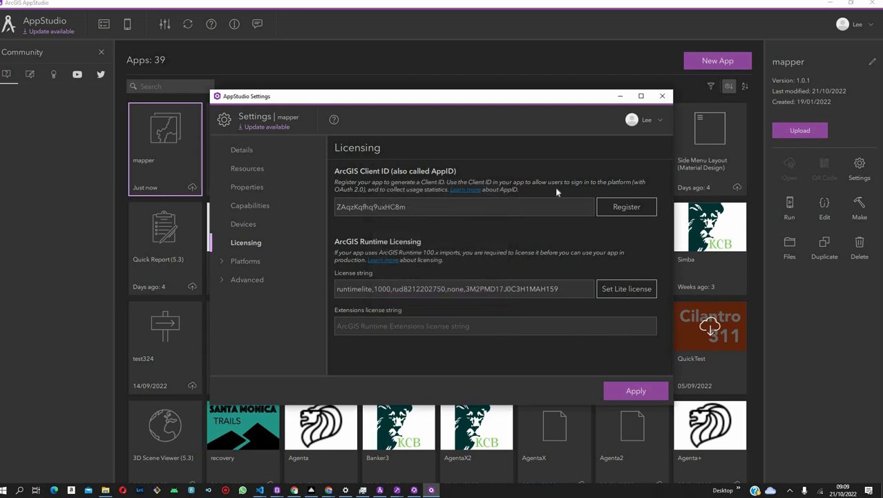
{"action": "mouse_move", "coordinate": [621, 284]}
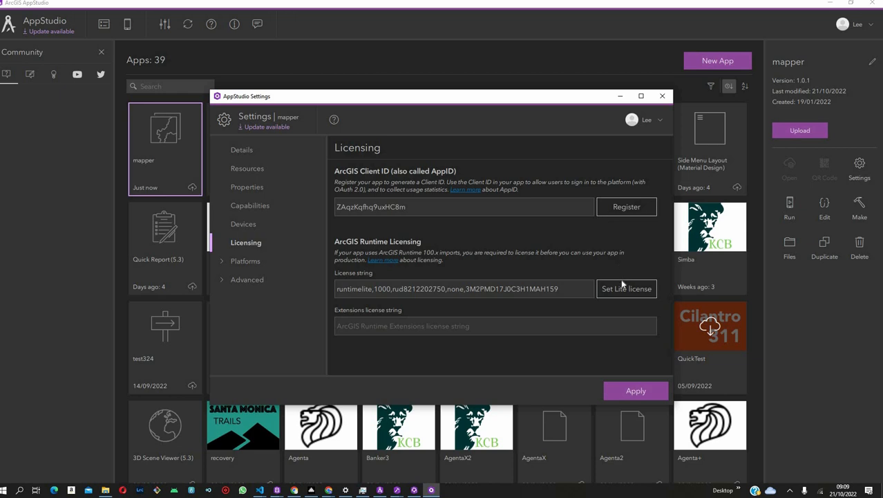
{"action": "mouse_move", "coordinate": [249, 270]}
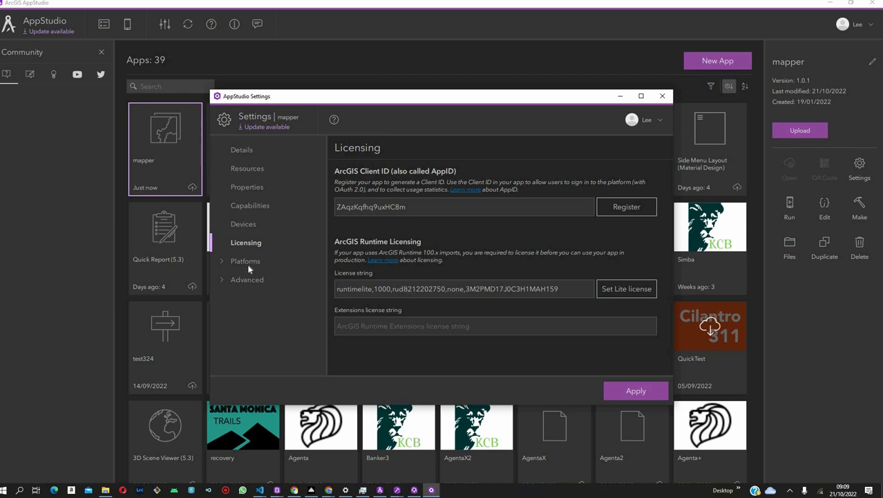
- Enter an Android package name starting com.example.mapper and apply it
{"action": "left_click", "coordinate": [246, 261]}
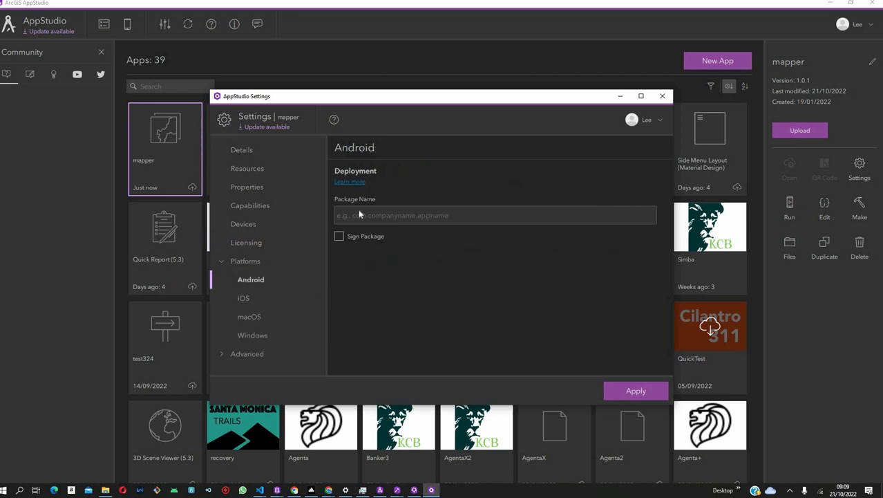
{"action": "mouse_move", "coordinate": [394, 215]}
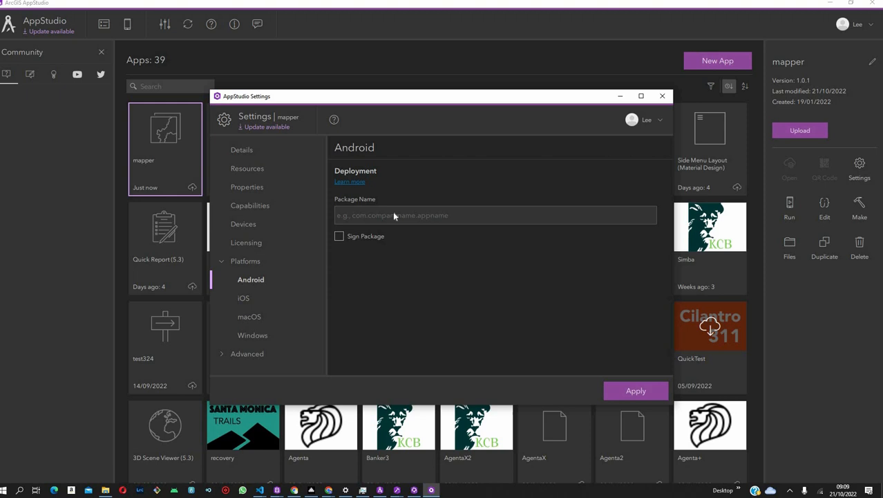
{"action": "type", "text": "com.example.mapperm"}
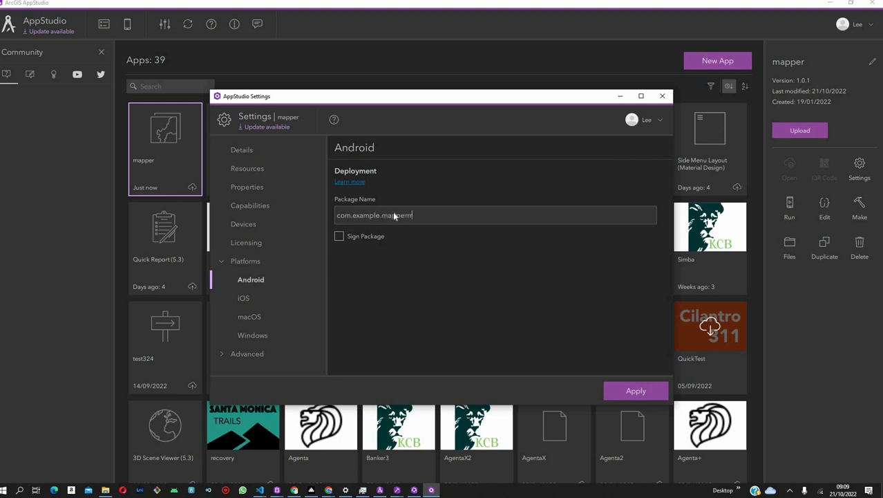
{"action": "type", "text": "rrrrrrrrrrrrrrrrrr"}
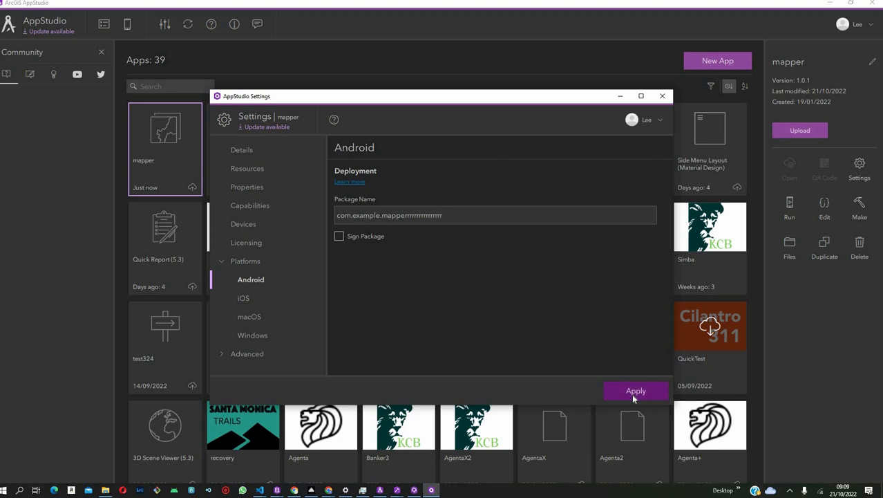
{"action": "left_click", "coordinate": [635, 391]}
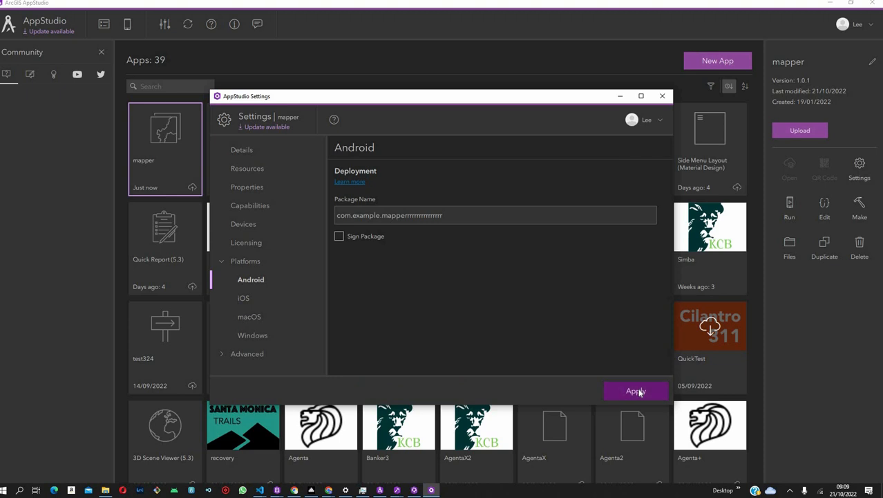
{"action": "left_click", "coordinate": [635, 390]}
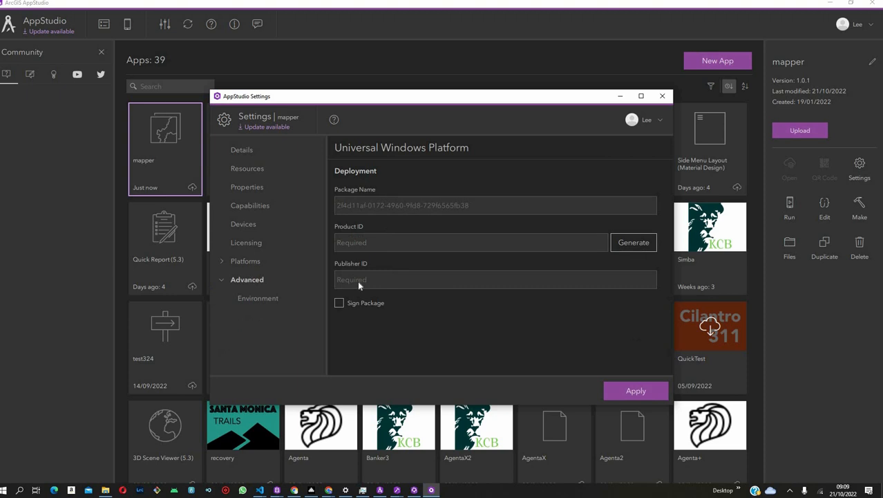
- Generate a Windows Product ID, apply package name com.example.mapper…, and close Settings
{"action": "left_click", "coordinate": [633, 242]}
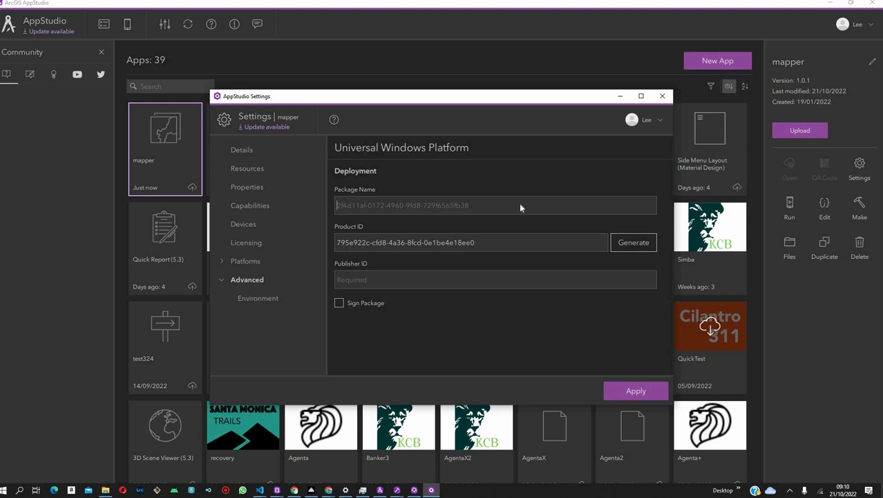
{"action": "type", "text": "com.exa"}
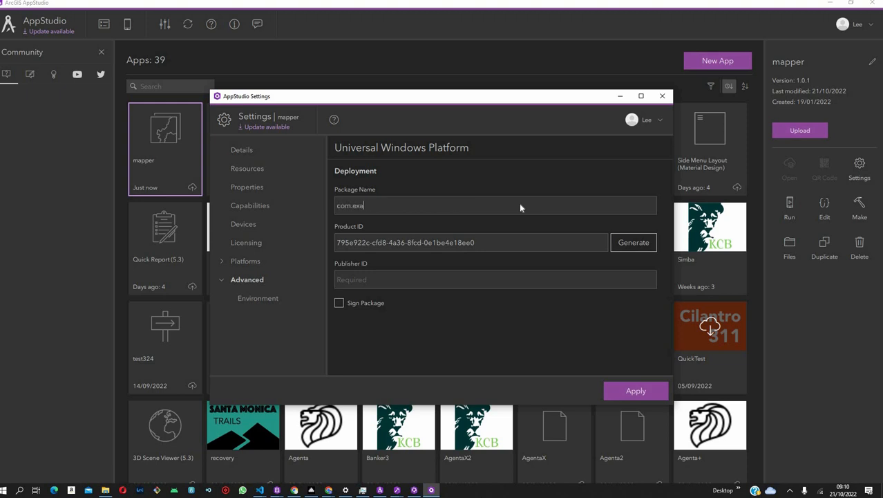
{"action": "type", "text": "mple."}
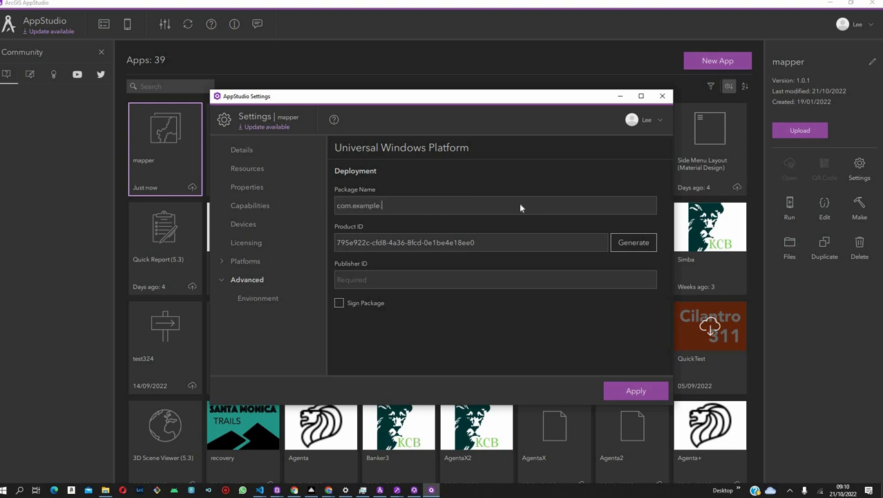
{"action": "type", "text": "mapperrrrrrrrrrrrrr"}
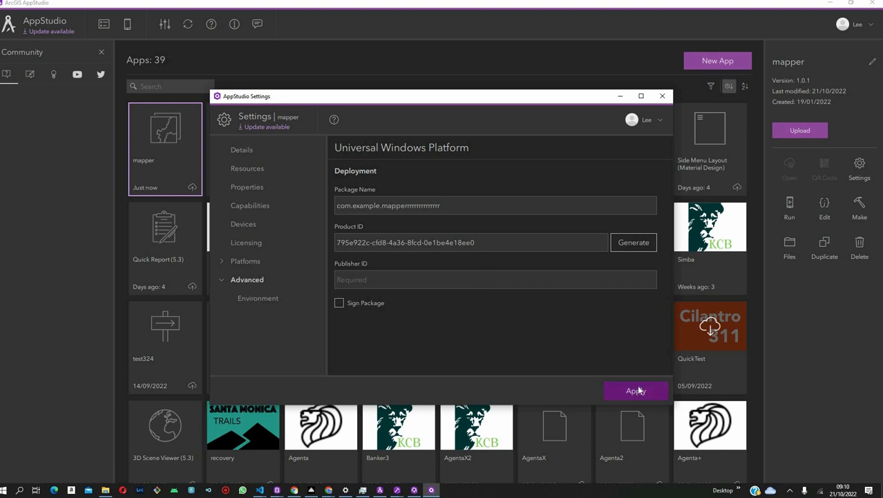
{"action": "left_click", "coordinate": [635, 390]}
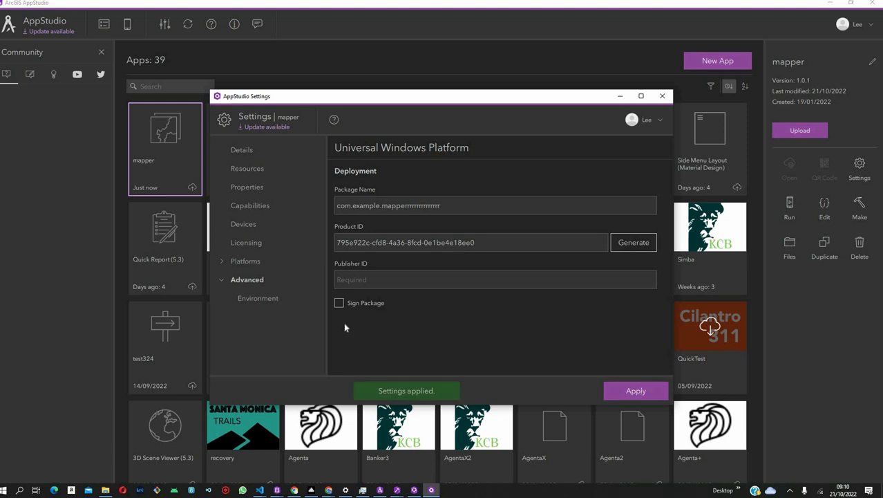
{"action": "left_click", "coordinate": [662, 96]}
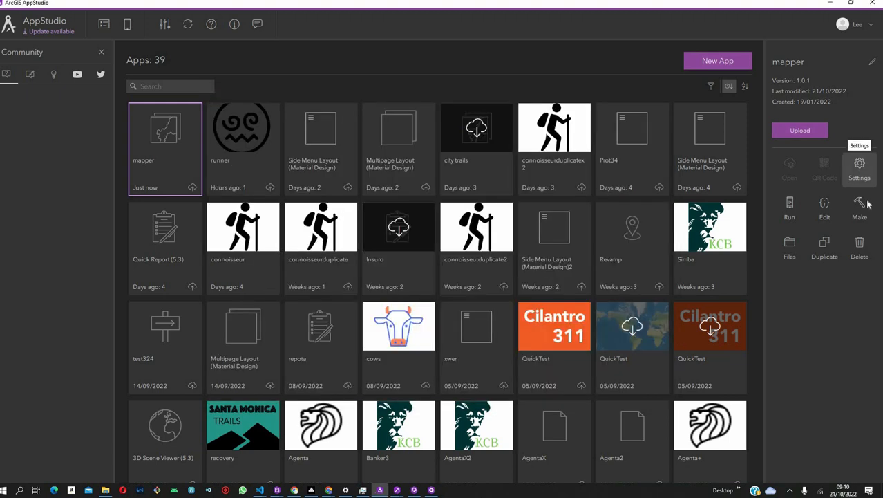
{"action": "mouse_move", "coordinate": [860, 204]}
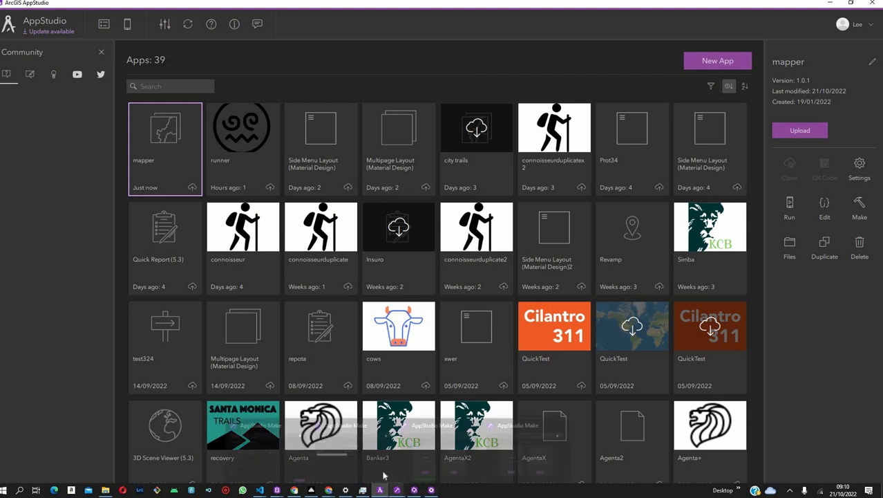
- Analyze and request Cloud Make builds for ARMv8 APK and Windows 64-bit
{"action": "left_click", "coordinate": [860, 208]}
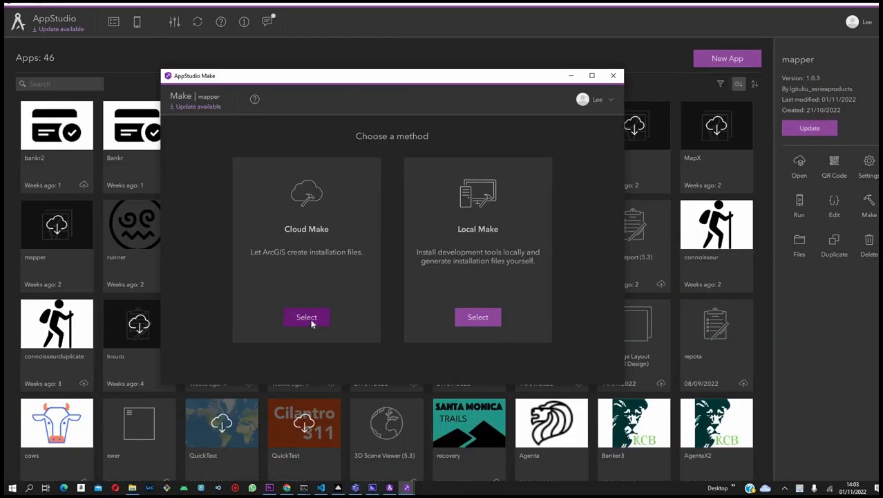
{"action": "left_click", "coordinate": [306, 316]}
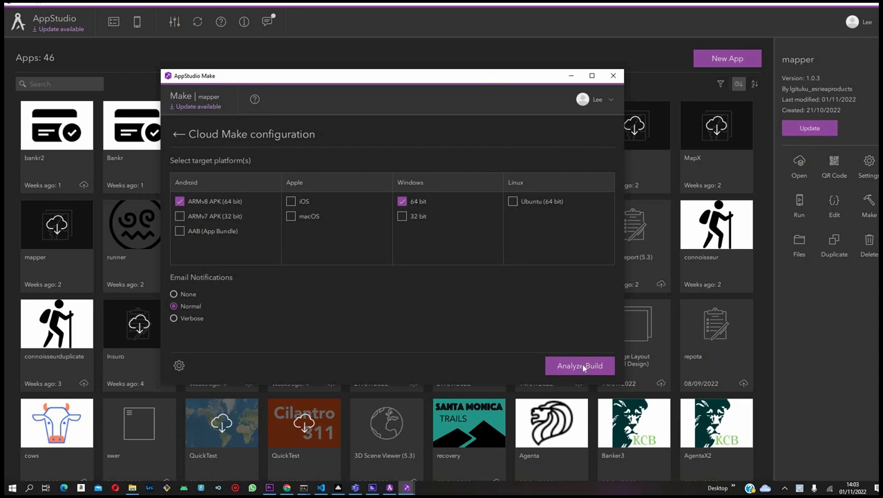
{"action": "left_click", "coordinate": [579, 365]}
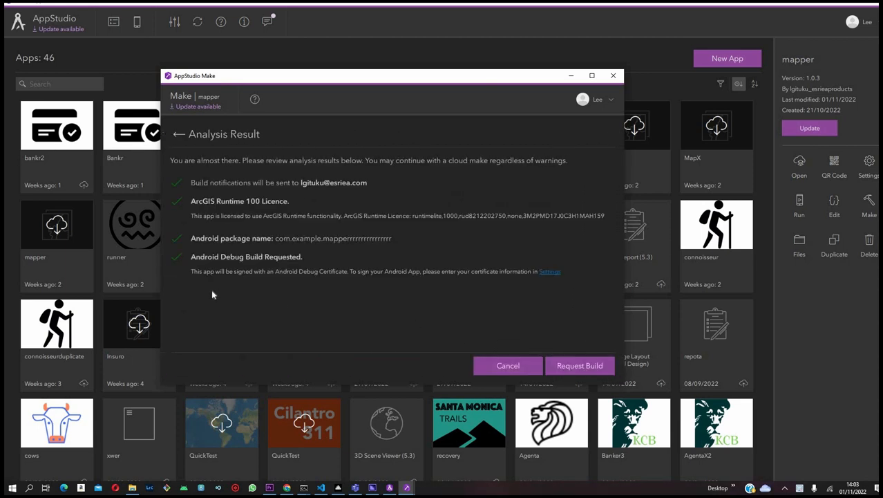
{"action": "left_click", "coordinate": [580, 365]}
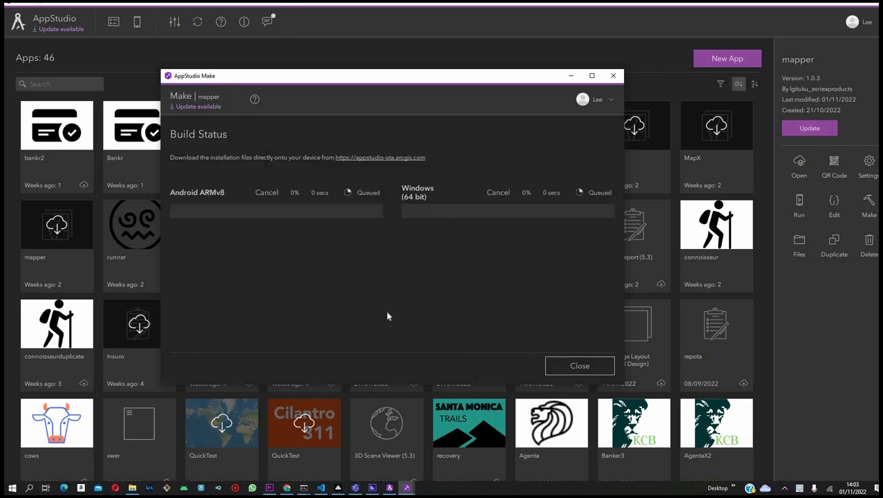
{"action": "mouse_move", "coordinate": [403, 317]}
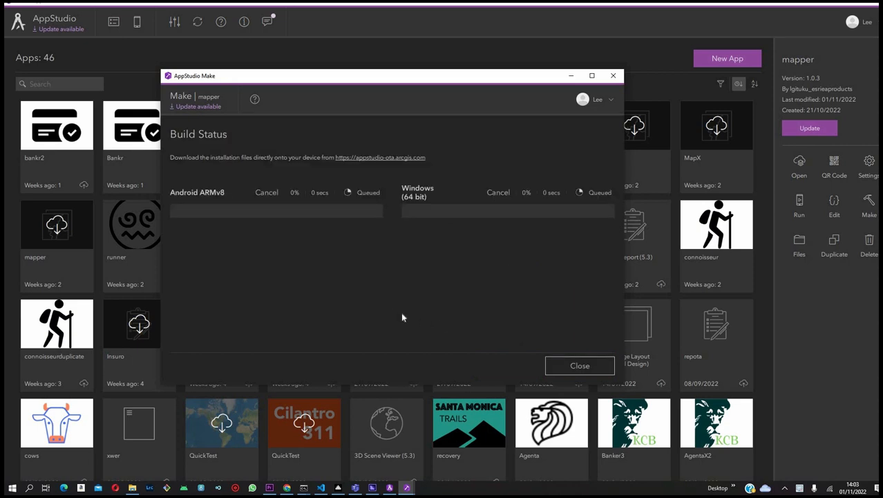
{"action": "mouse_move", "coordinate": [410, 314]}
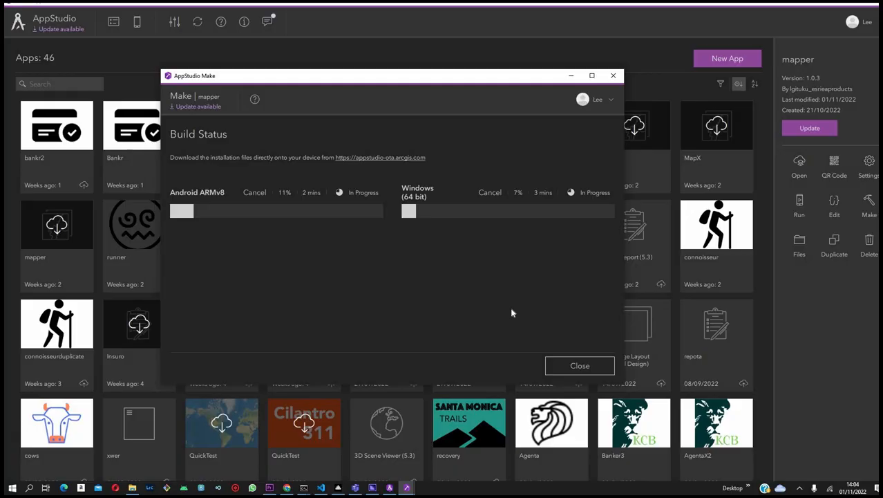
{"action": "left_click", "coordinate": [380, 156]}
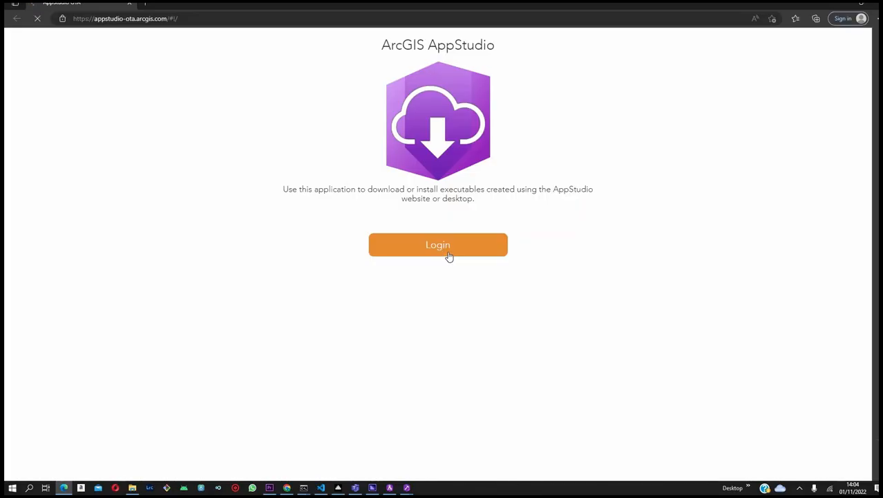
- Log in to appstudio-ota.arcgis.com and download mapper-arm64.apk
{"action": "left_click", "coordinate": [437, 245]}
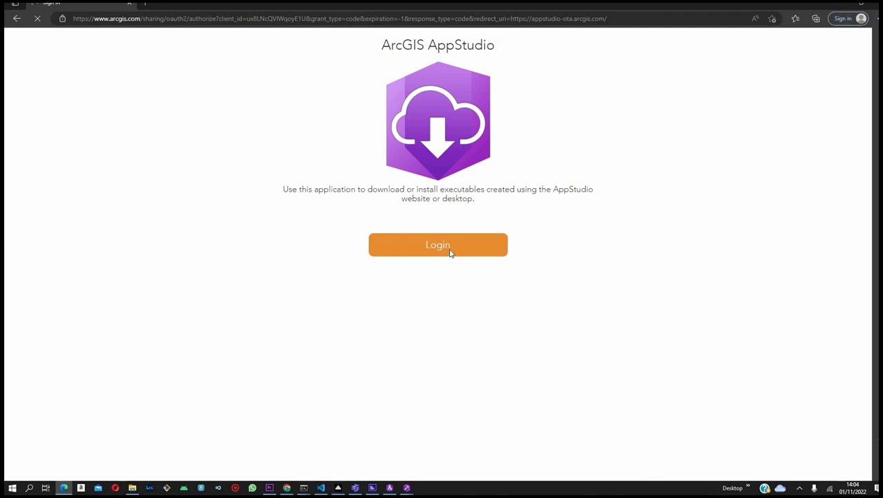
{"action": "left_click", "coordinate": [437, 244]}
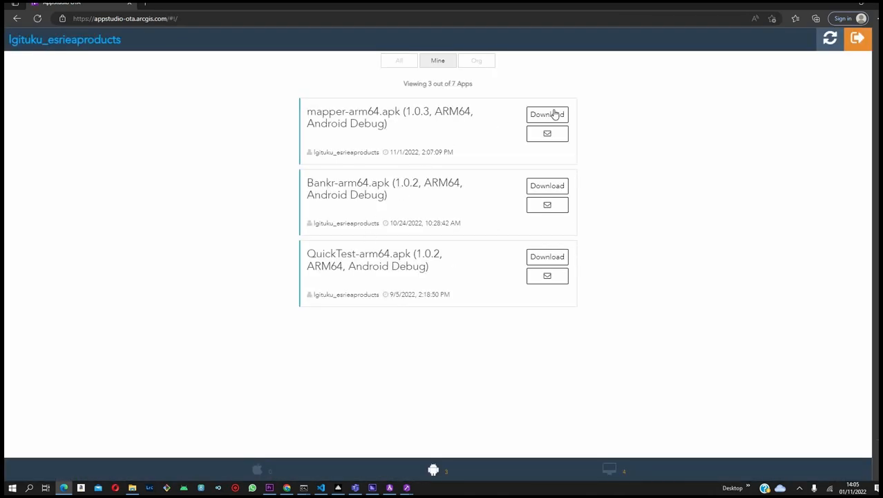
{"action": "left_click", "coordinate": [546, 114]}
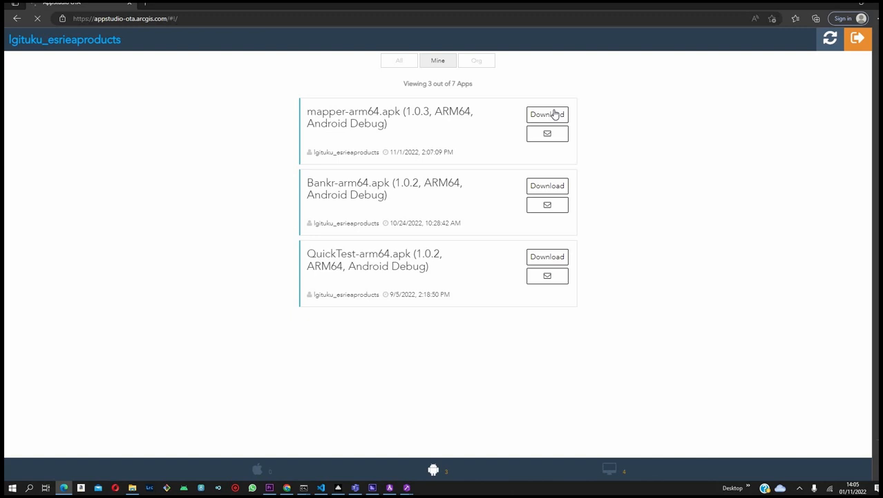